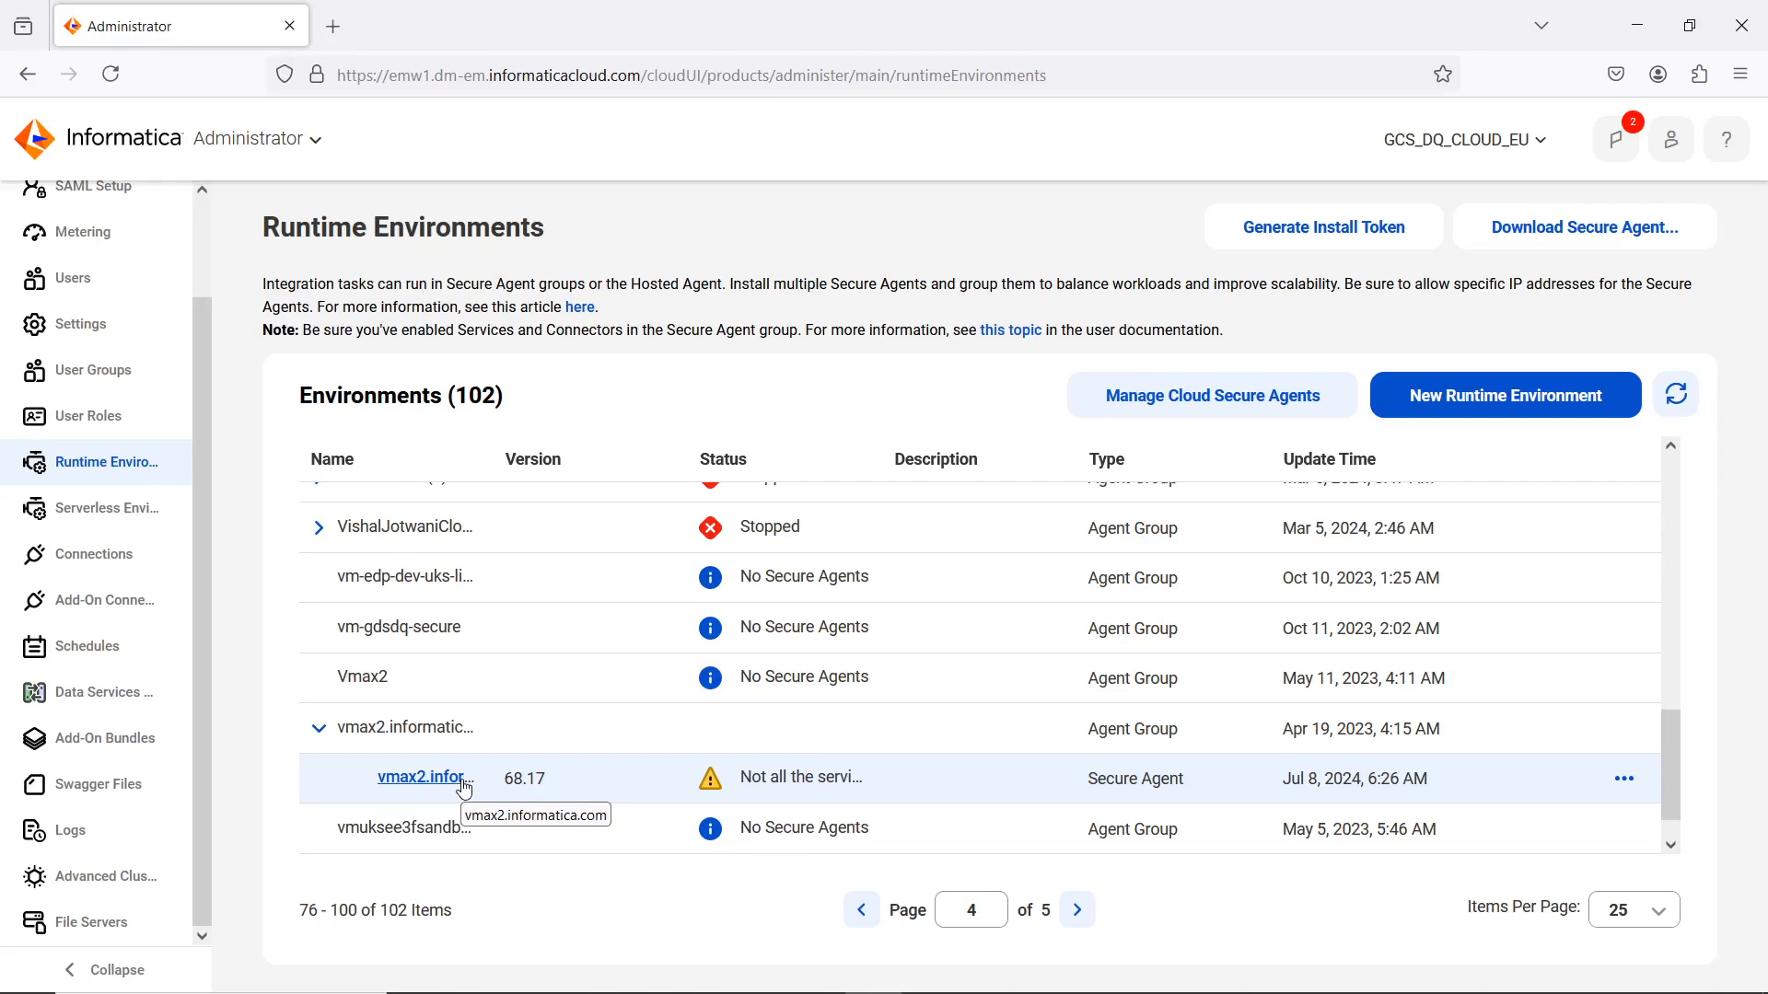
Open the vmax2.informatica.com Secure Agent's details and start editing its configuration.
left_click(421, 776)
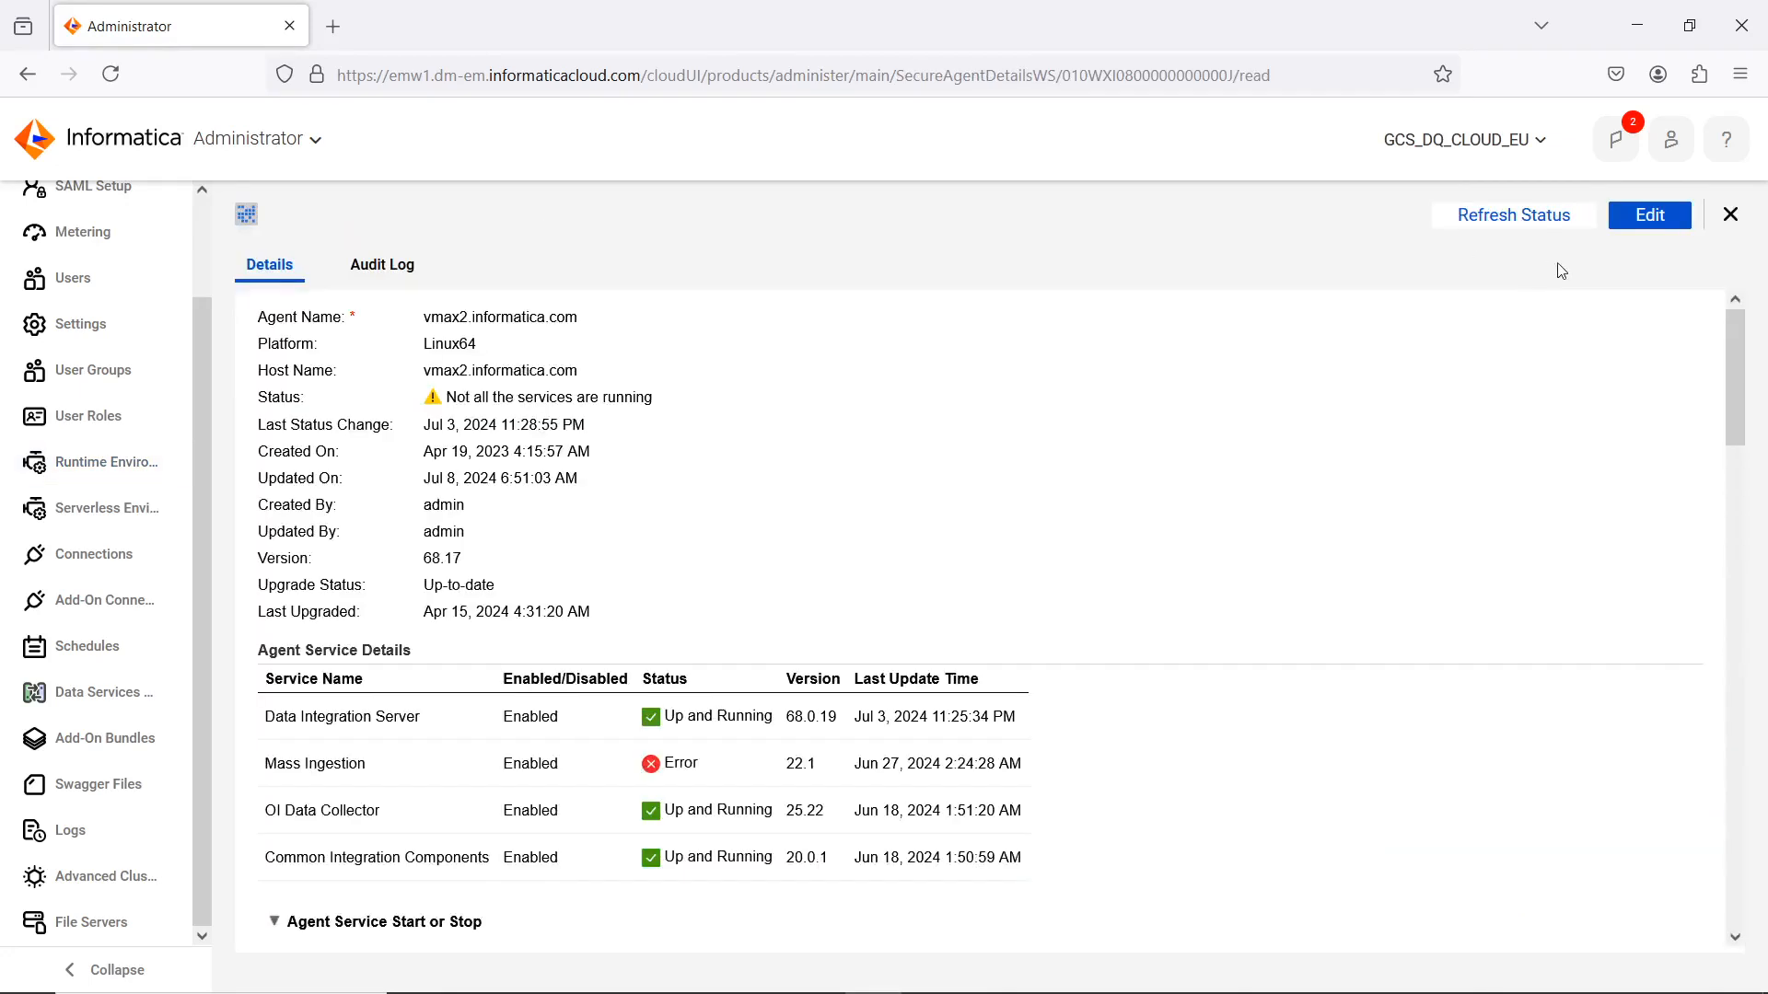
left_click(1650, 214)
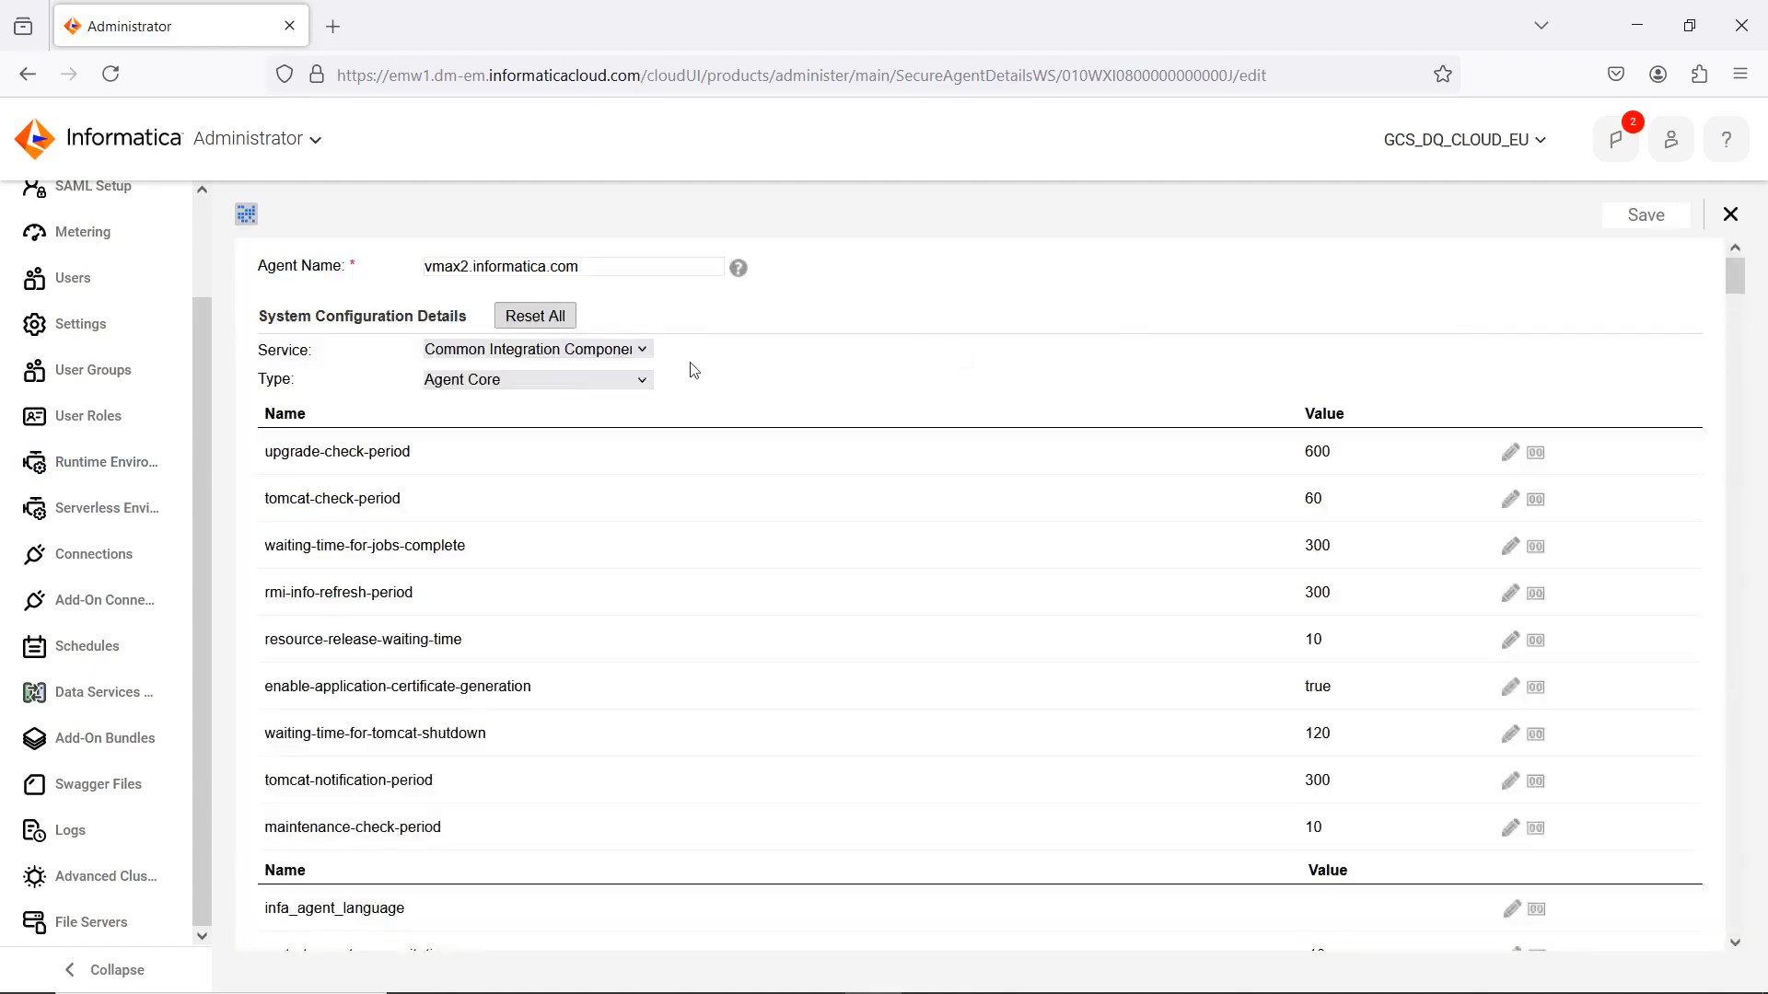
Show the Data Integration Server service's properties filtered to the CDQAV type.
left_click(537, 350)
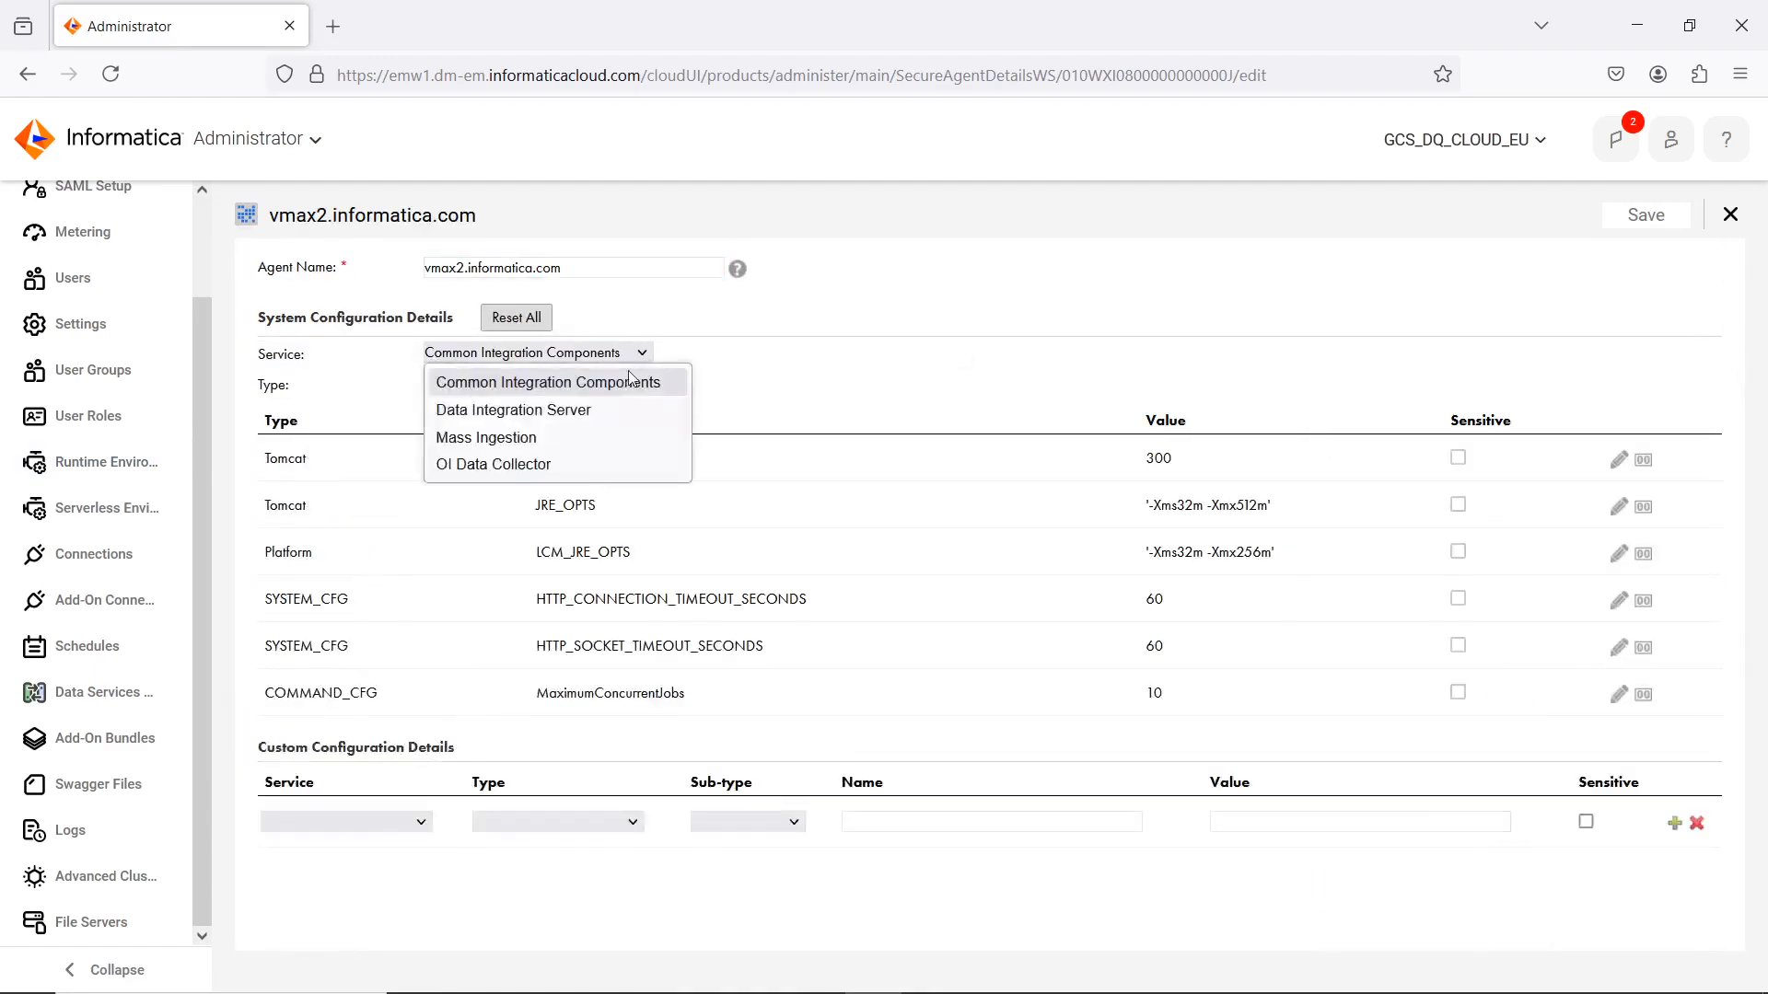
left_click(512, 408)
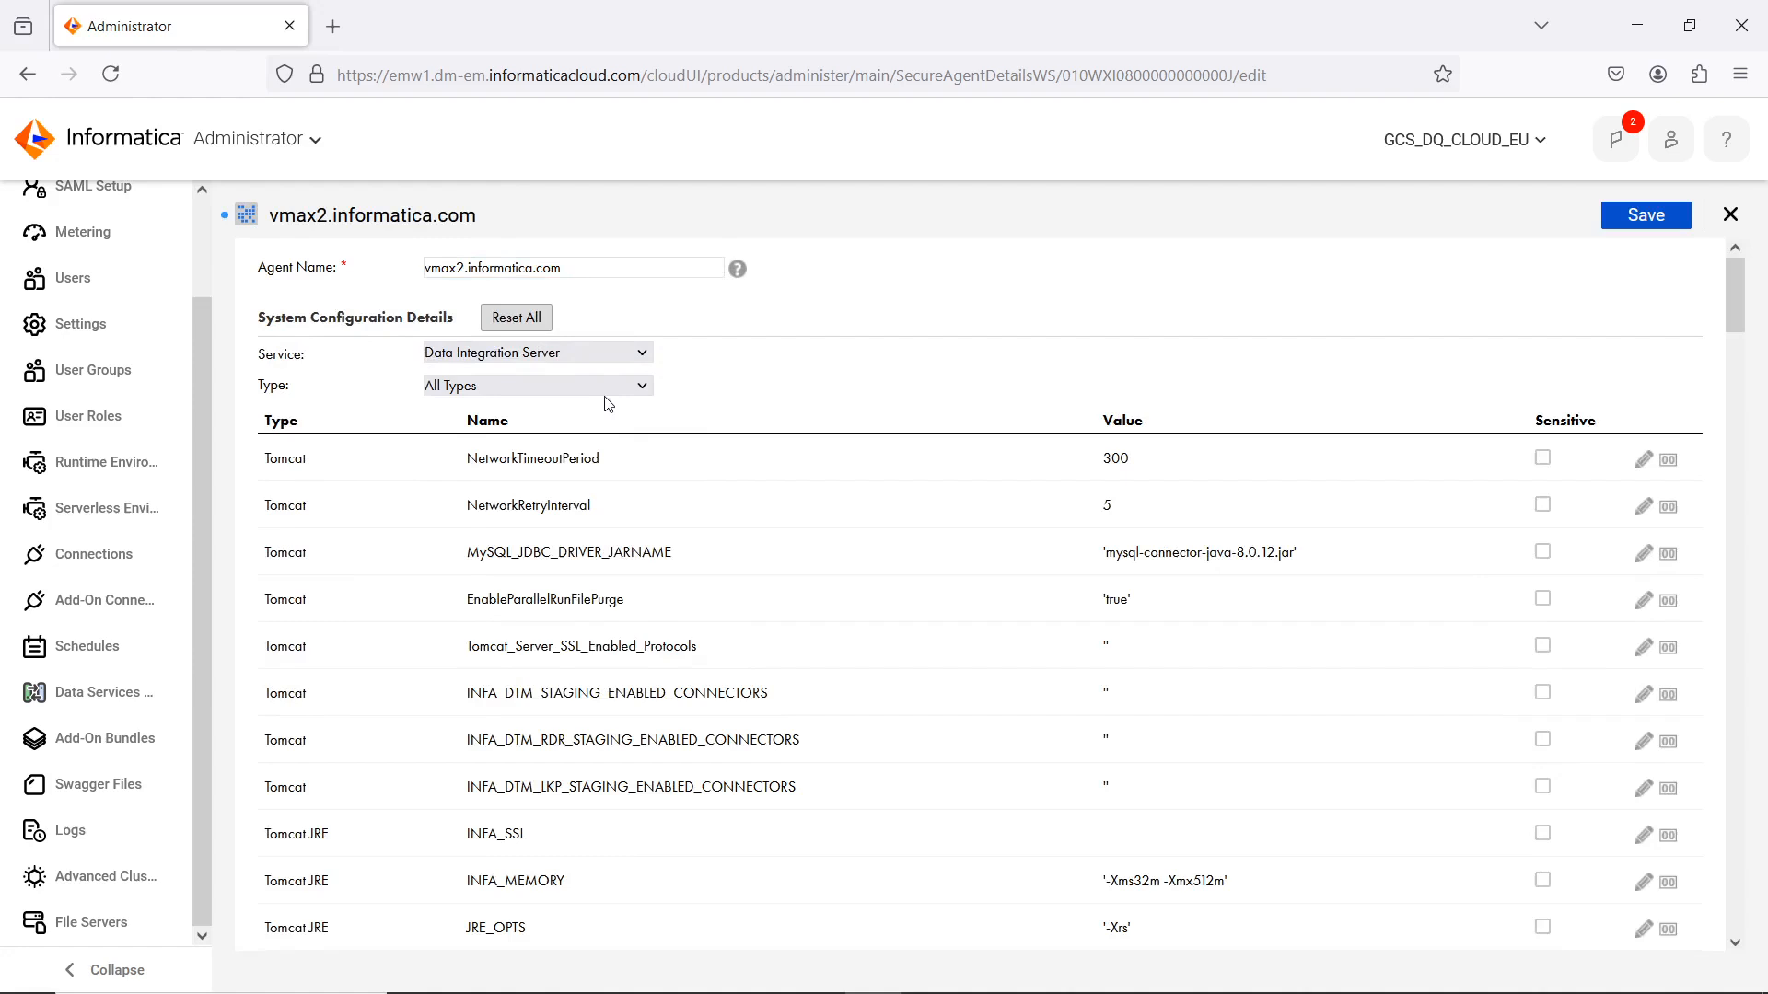
left_click(538, 385)
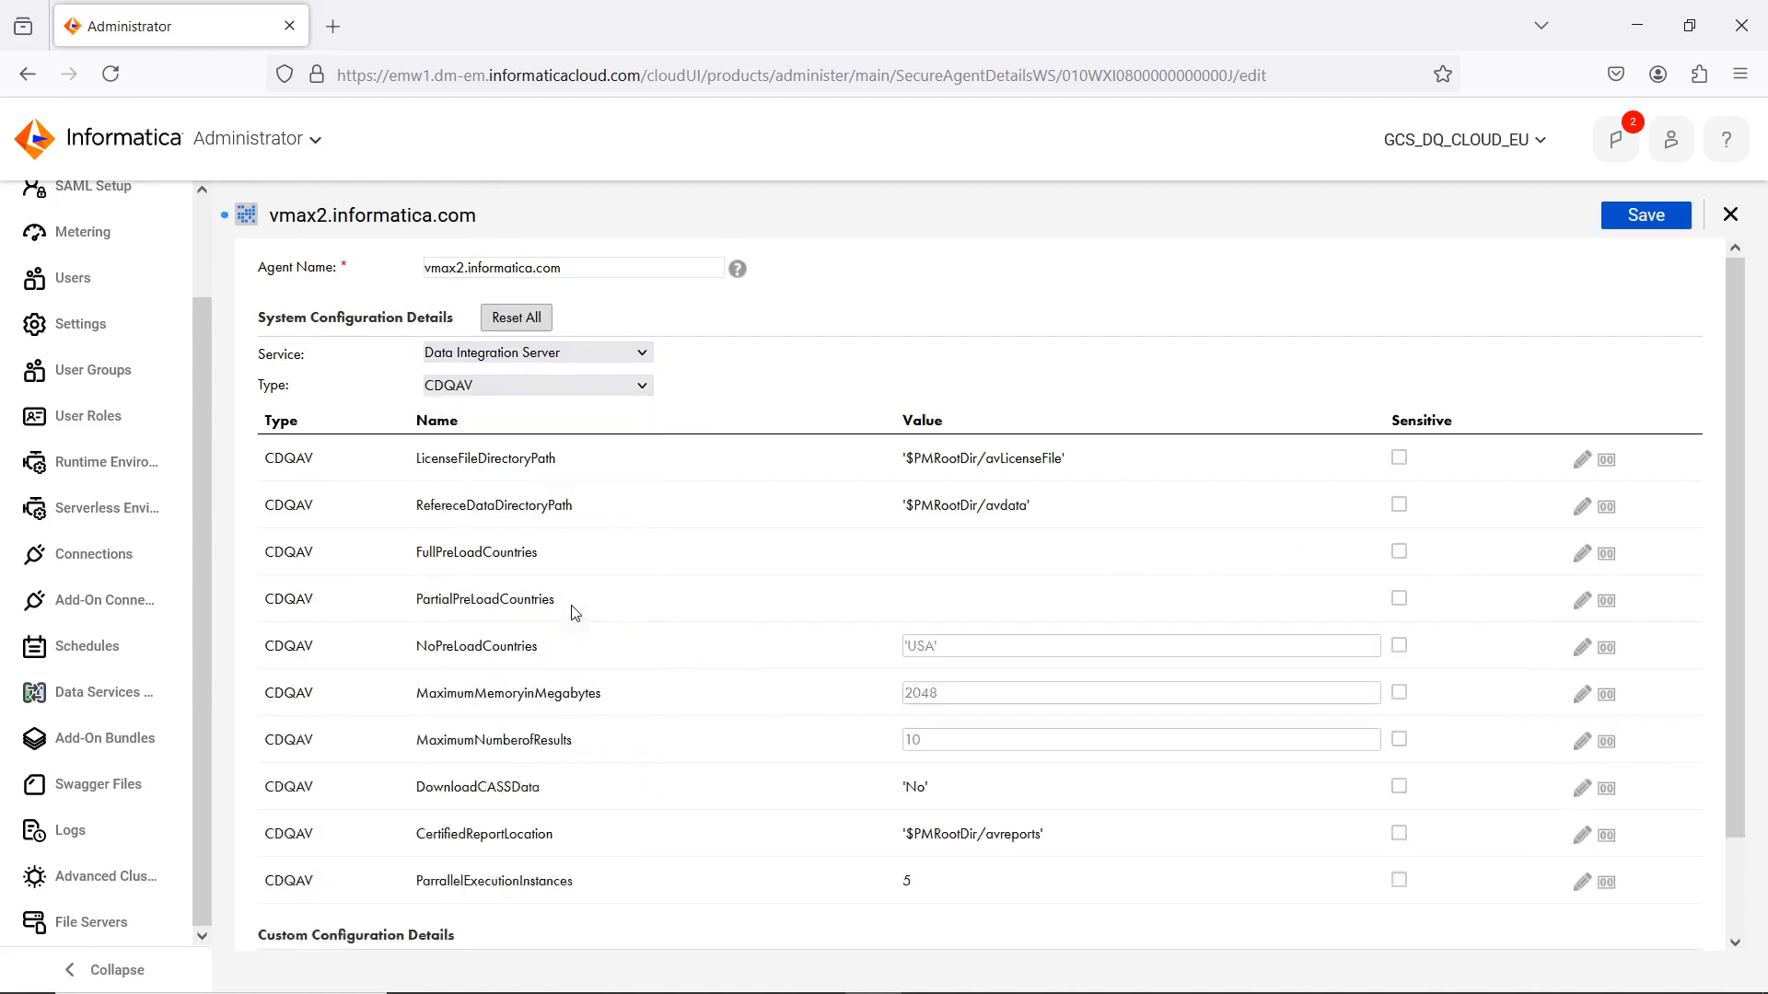
mouse_move(554, 479)
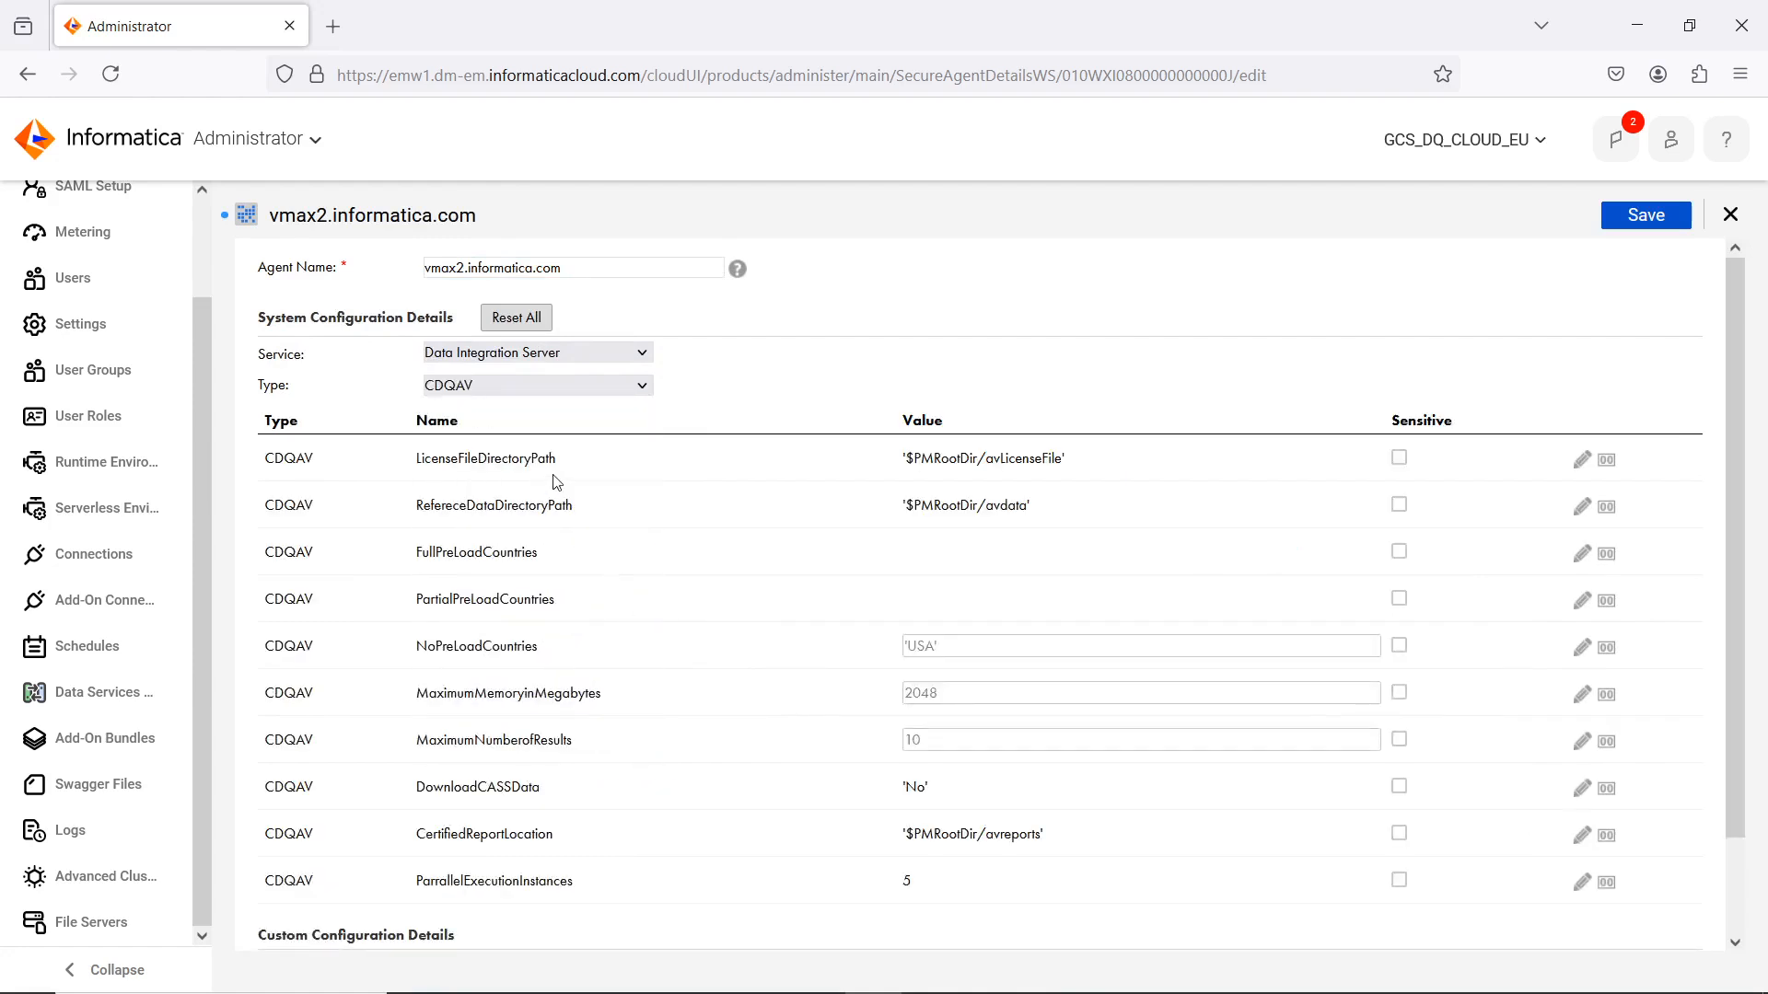
mouse_move(565, 479)
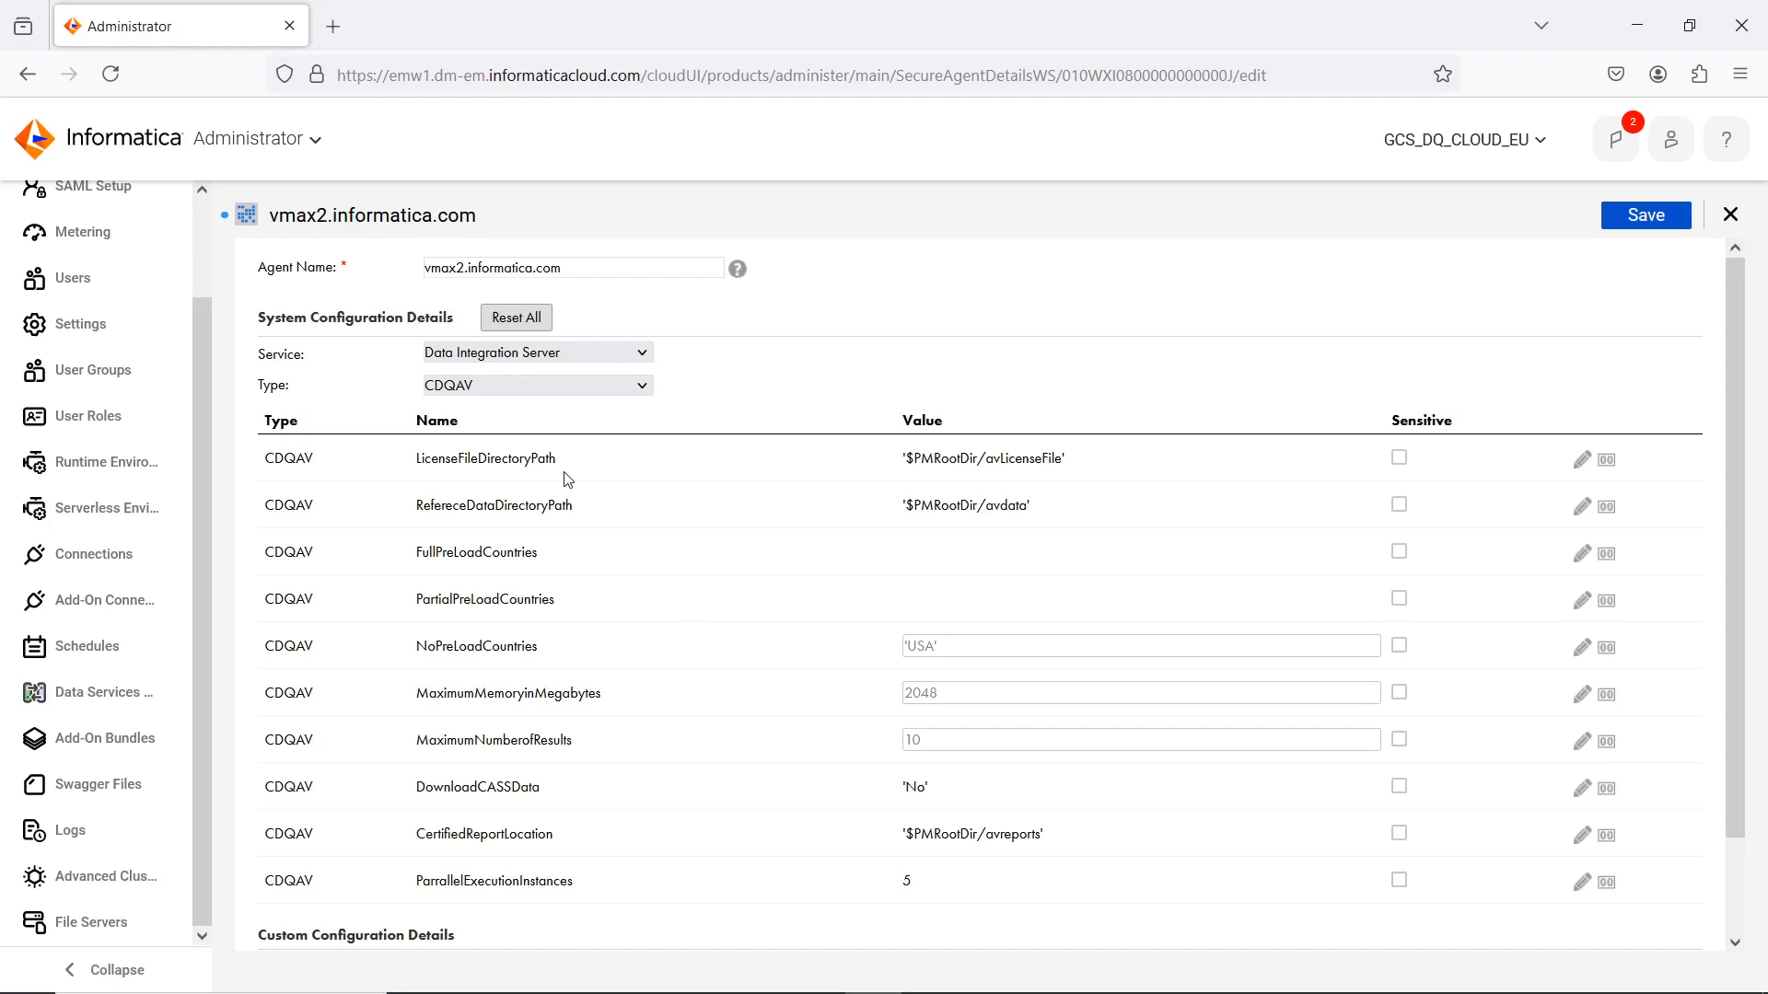
mouse_move(600, 519)
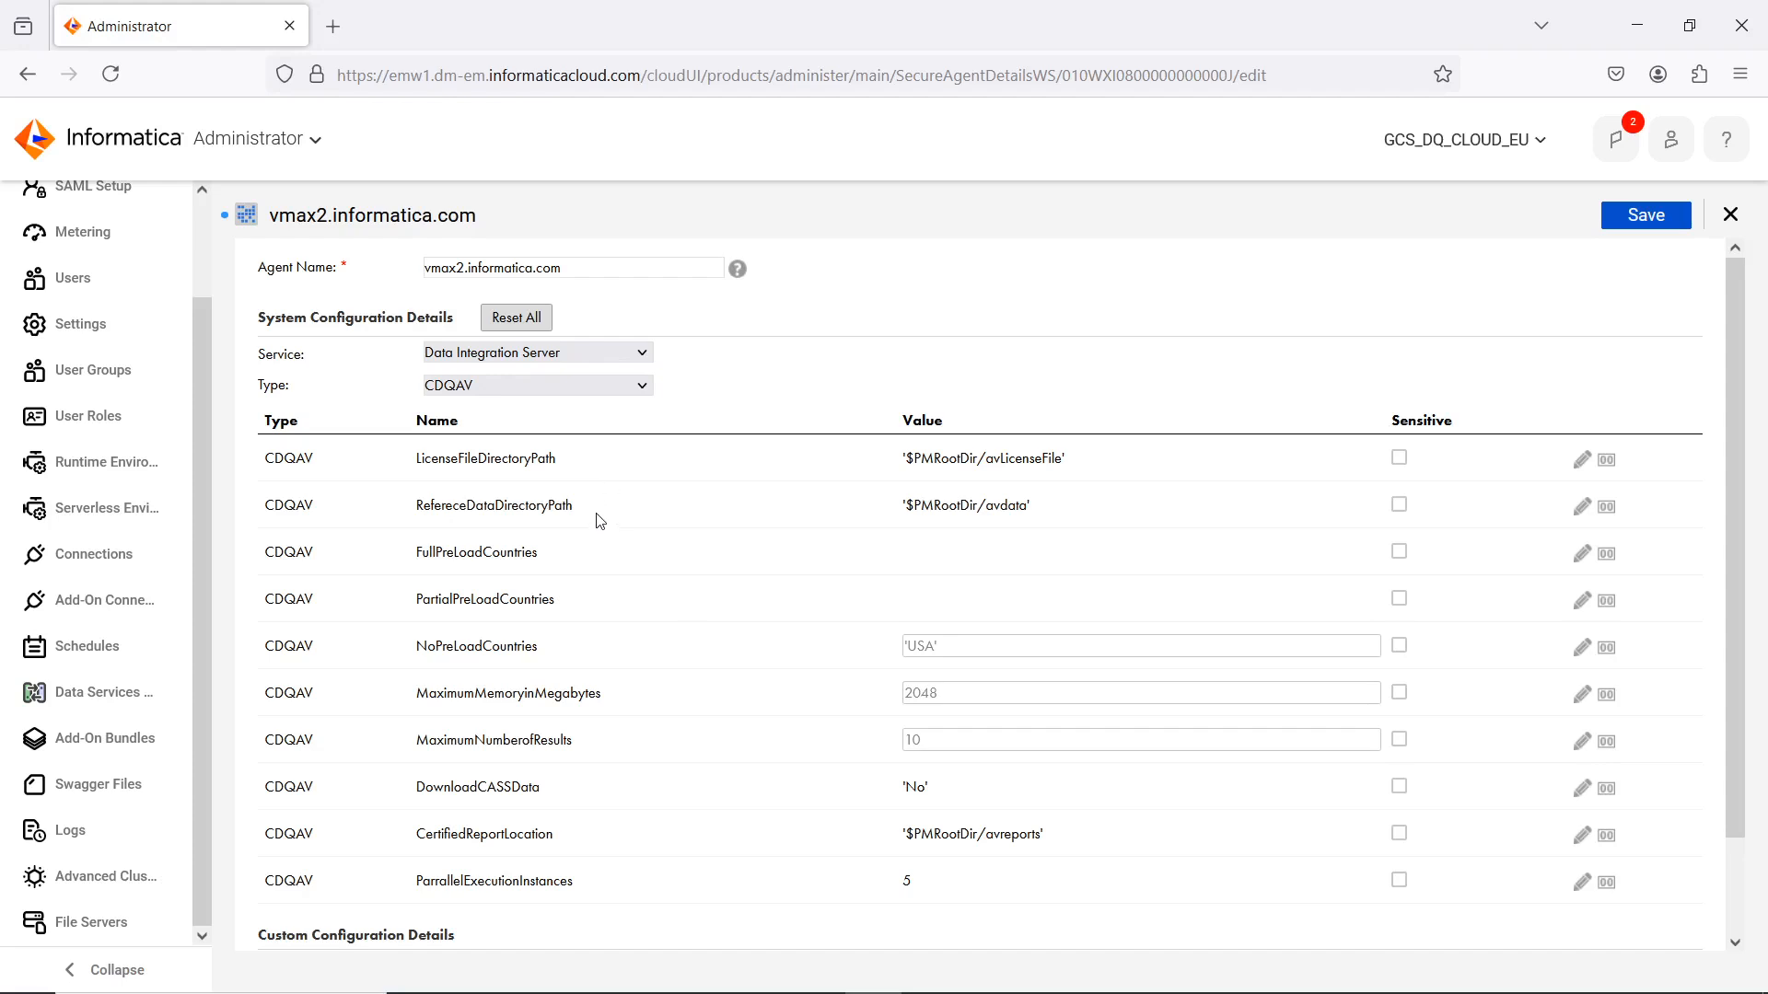
mouse_move(604, 519)
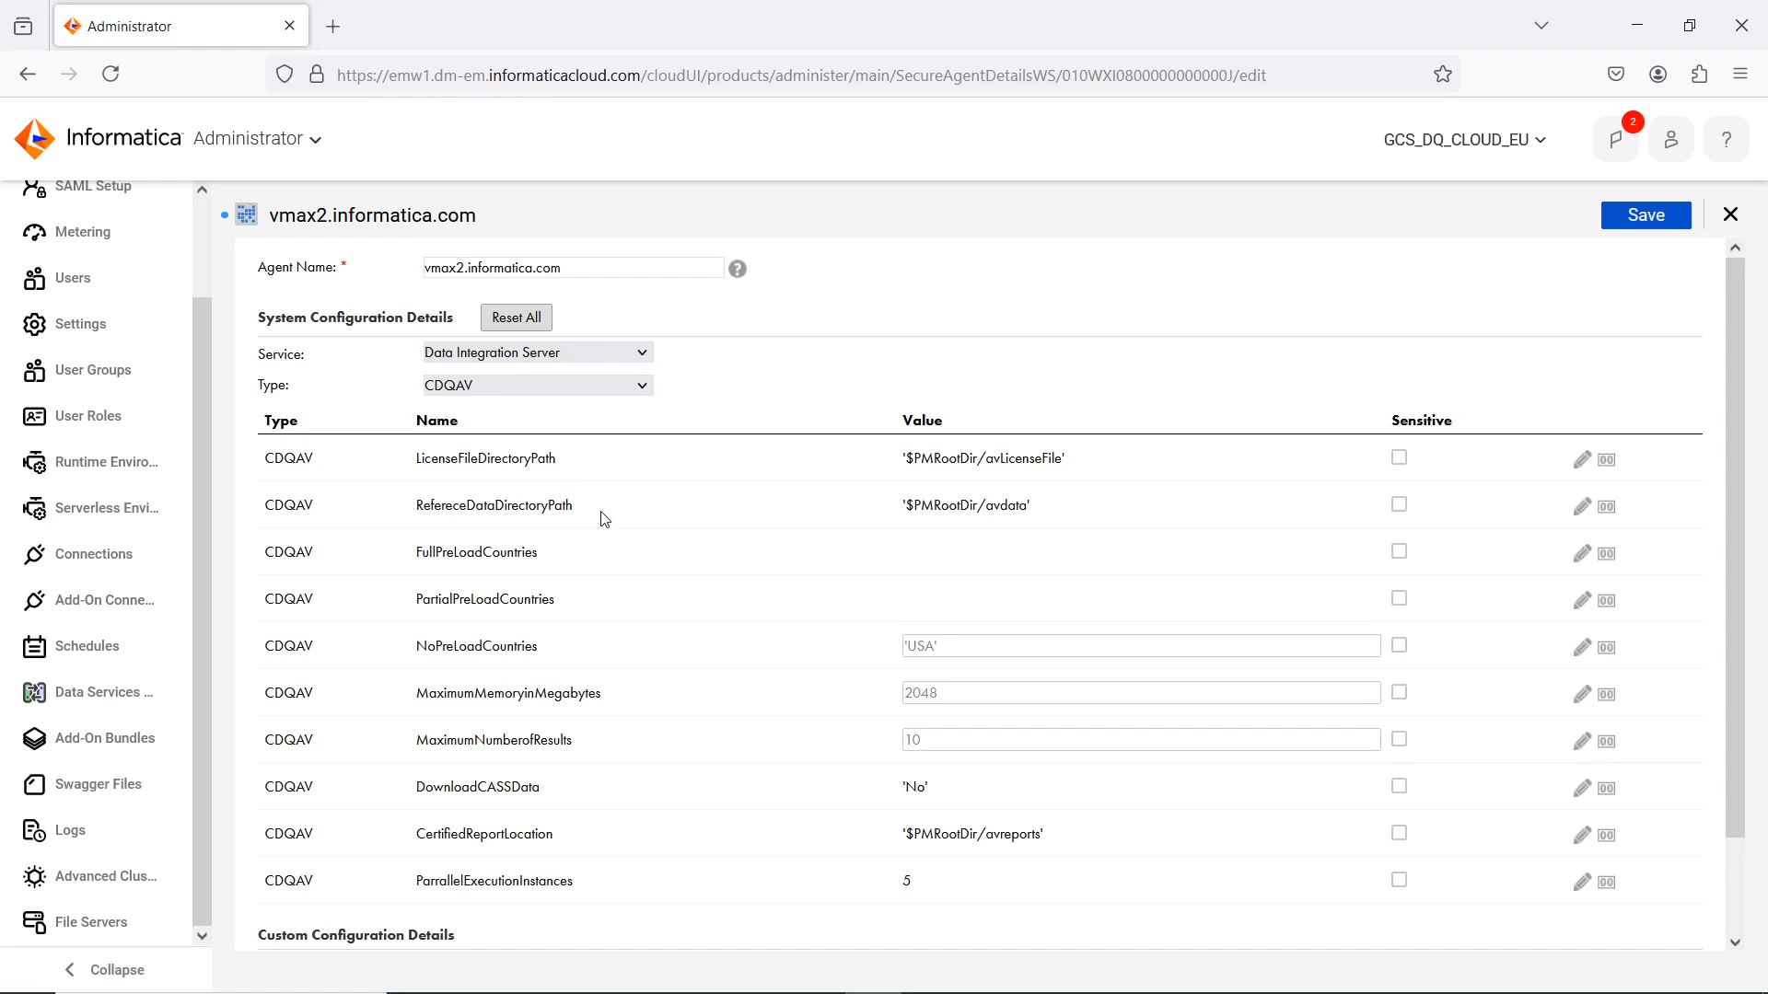
scroll("down", 3)
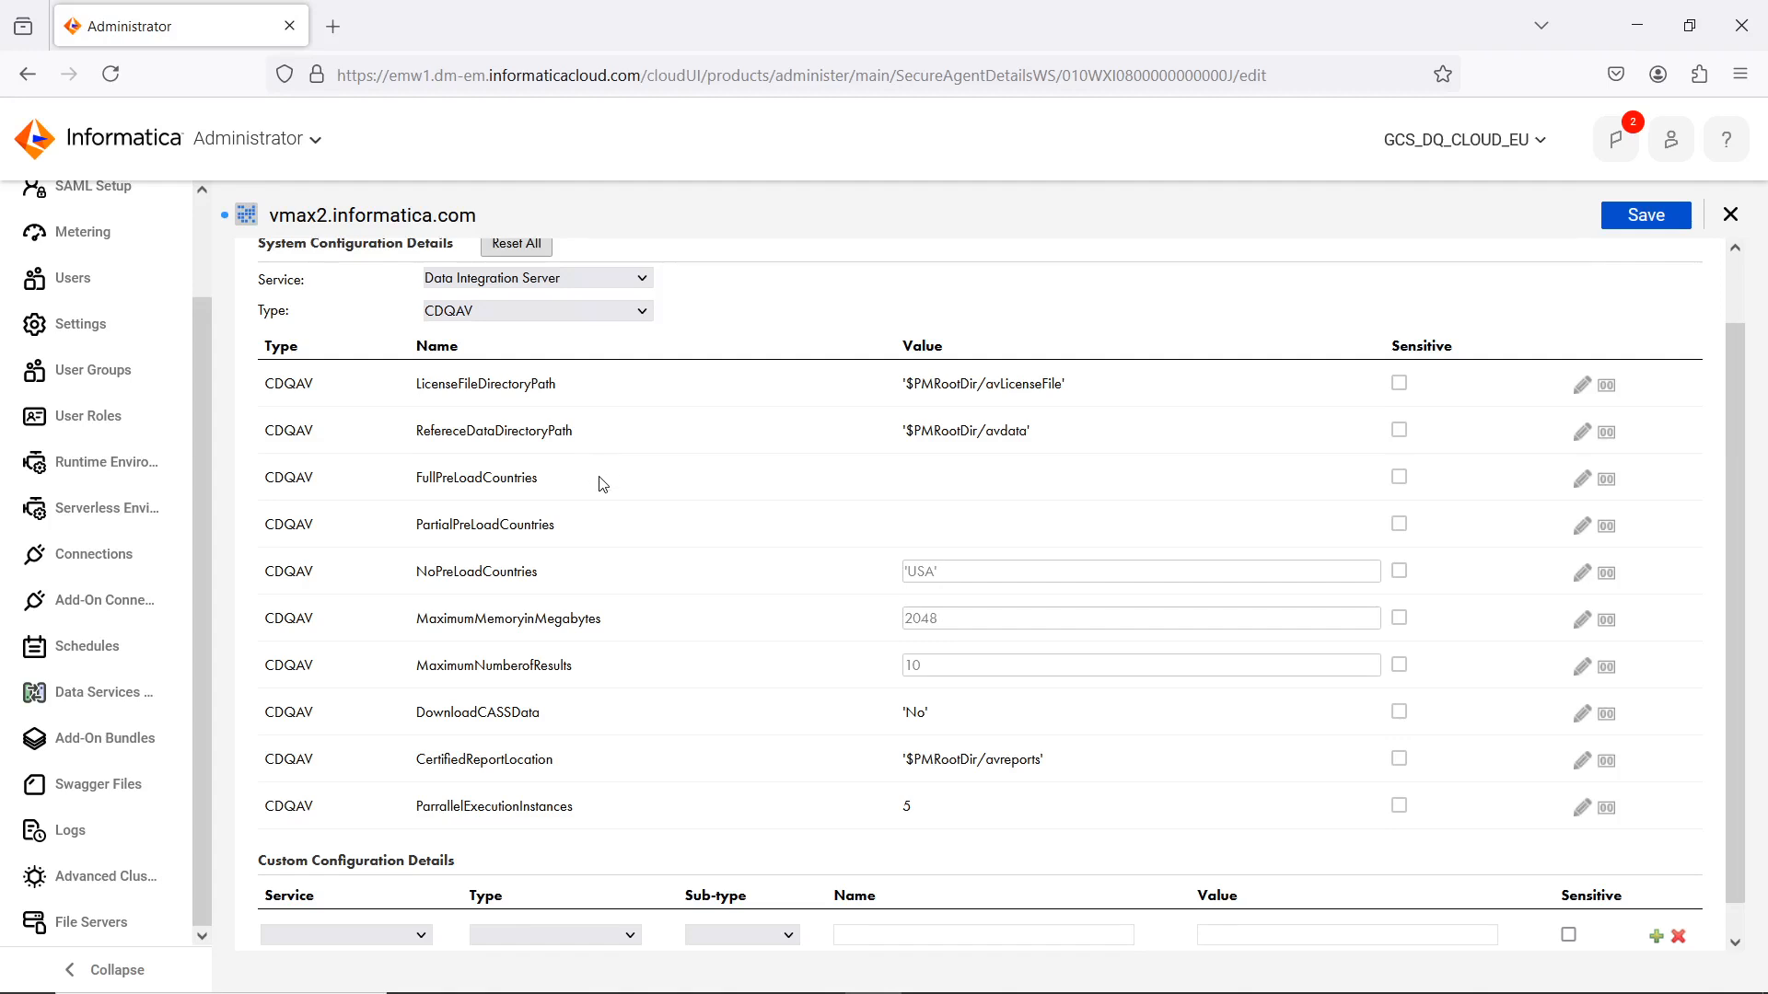
mouse_move(589, 577)
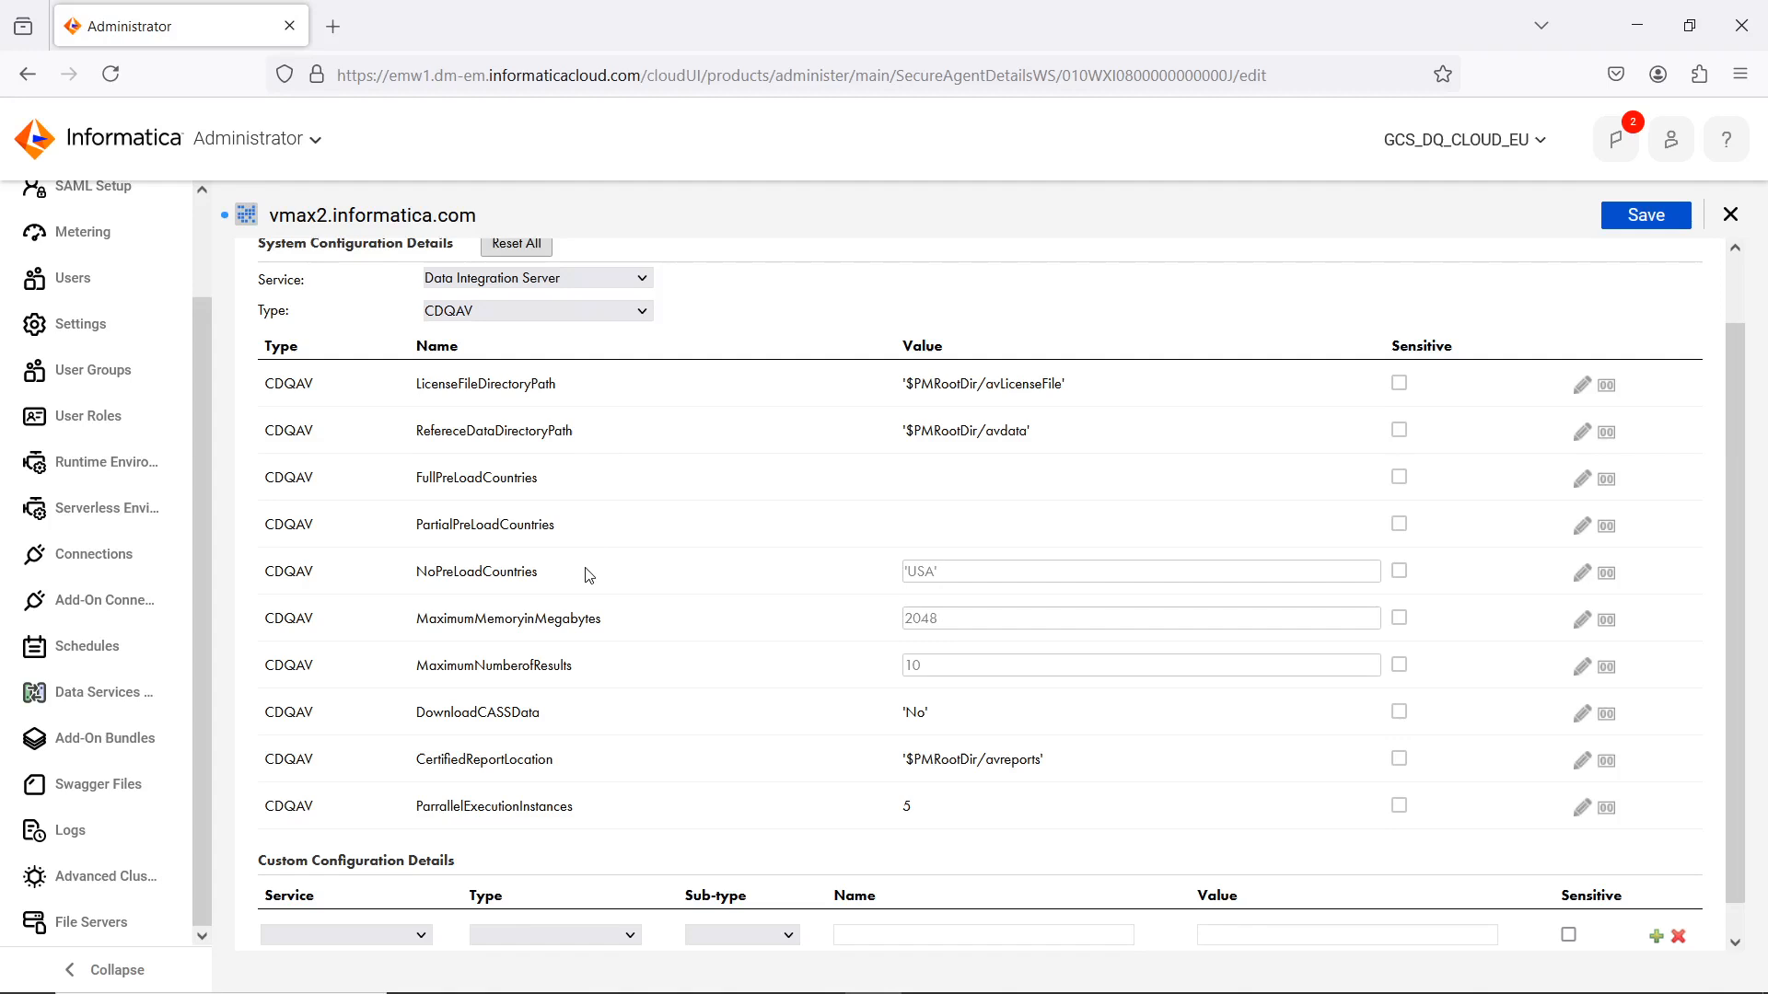
mouse_move(875, 591)
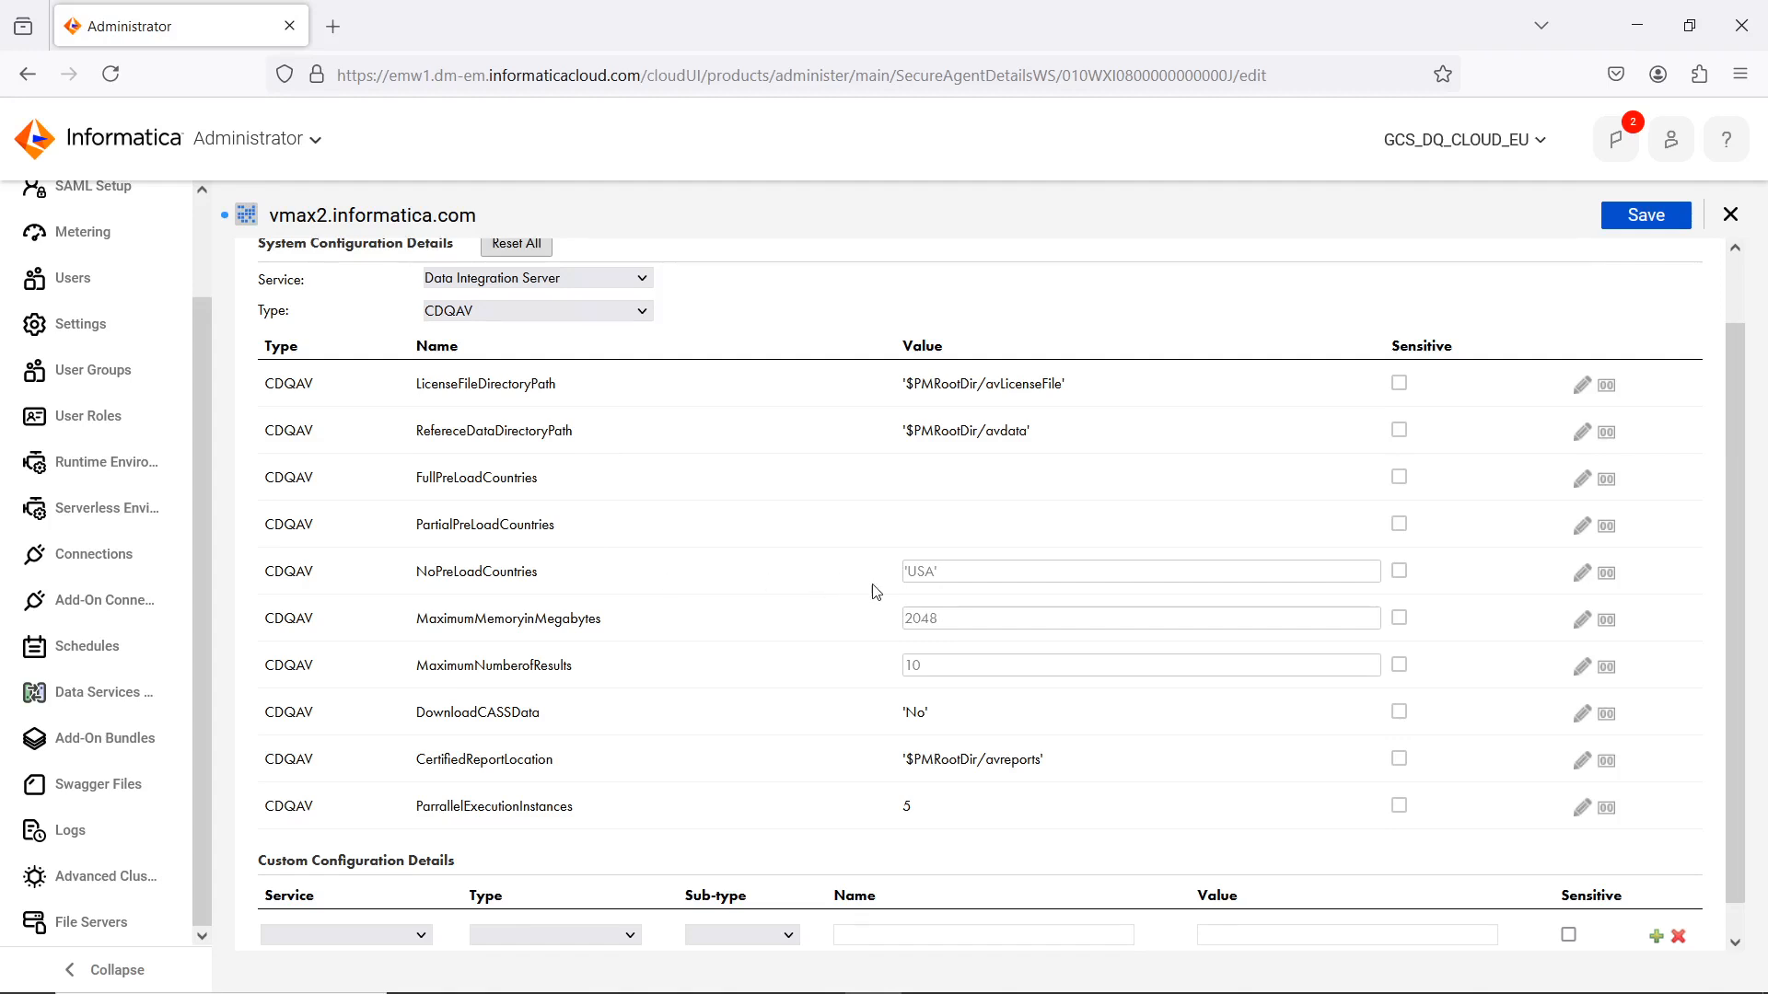
mouse_move(925, 593)
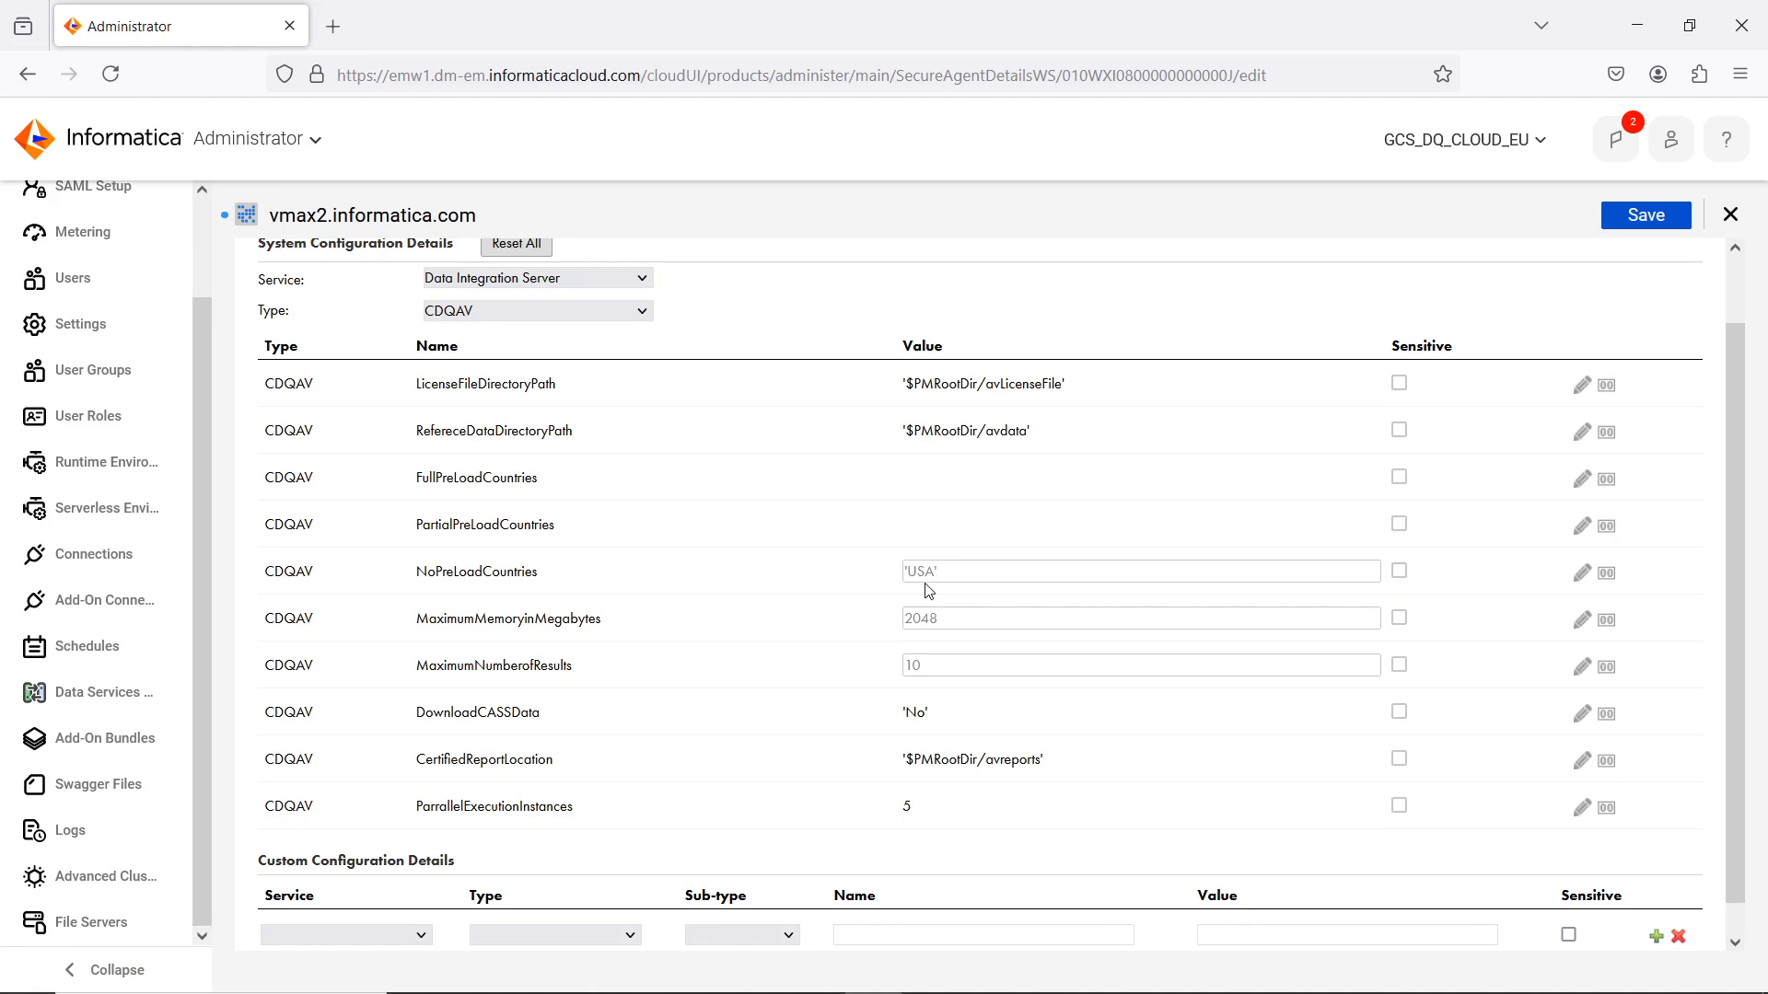
mouse_move(637, 639)
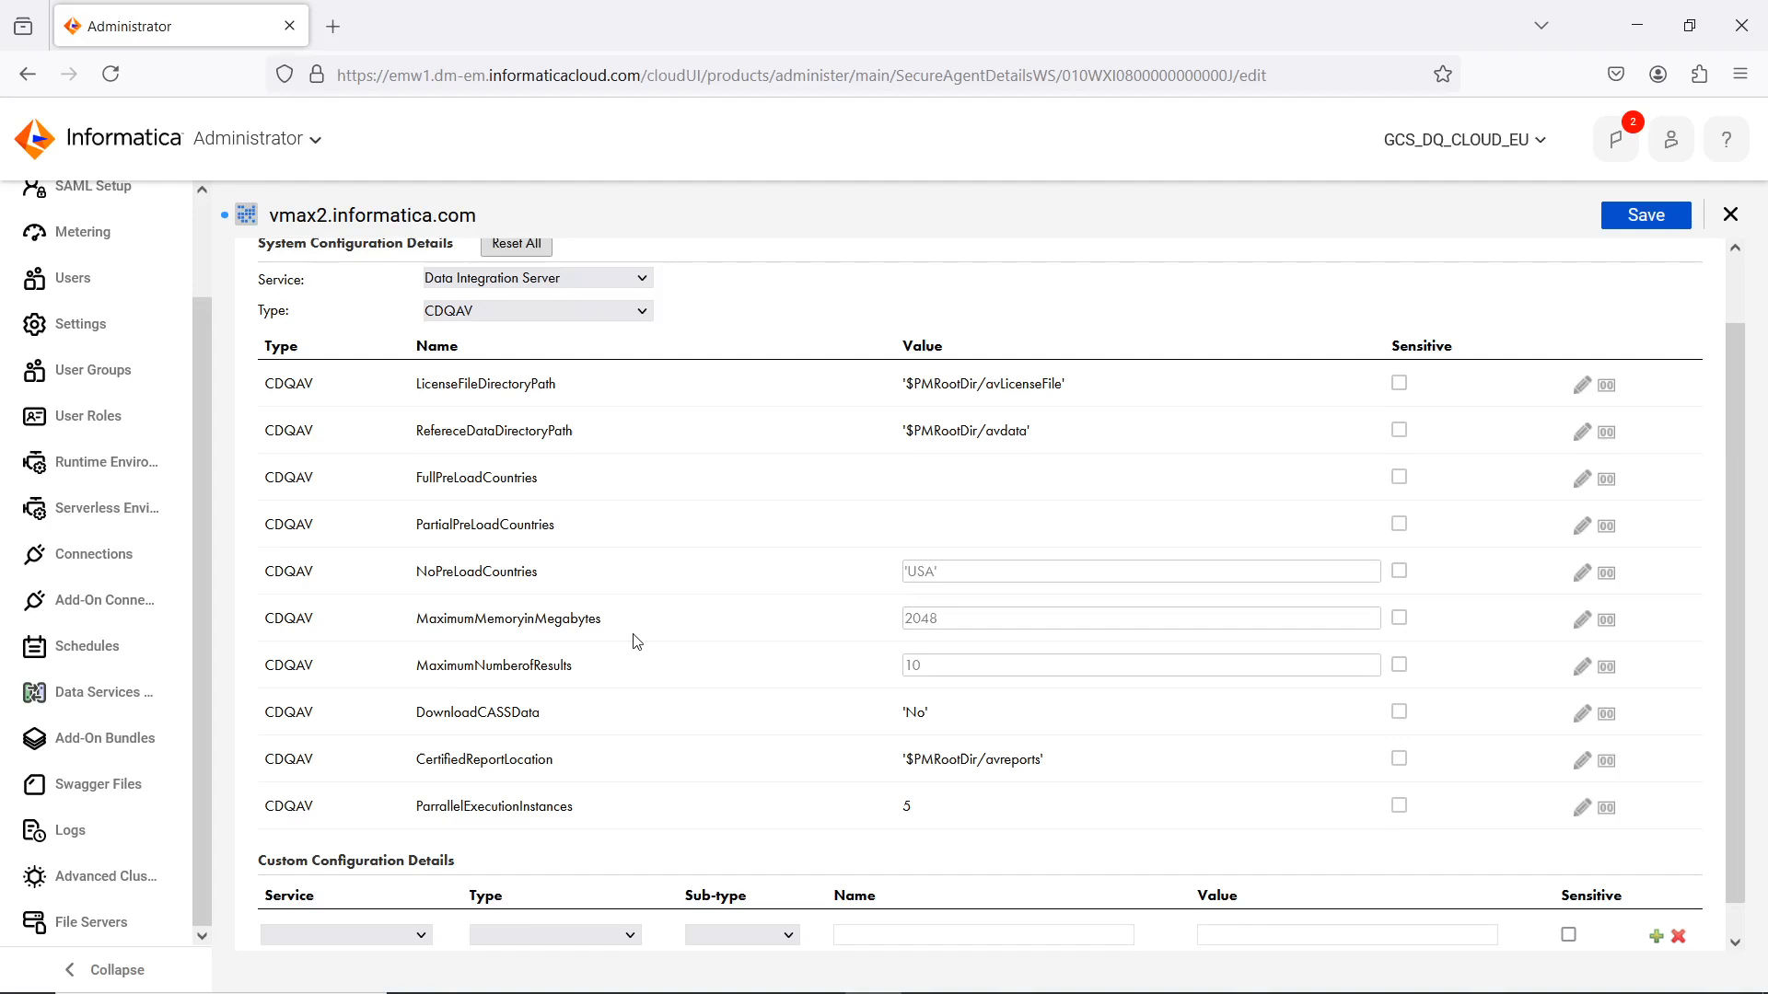
mouse_move(608, 634)
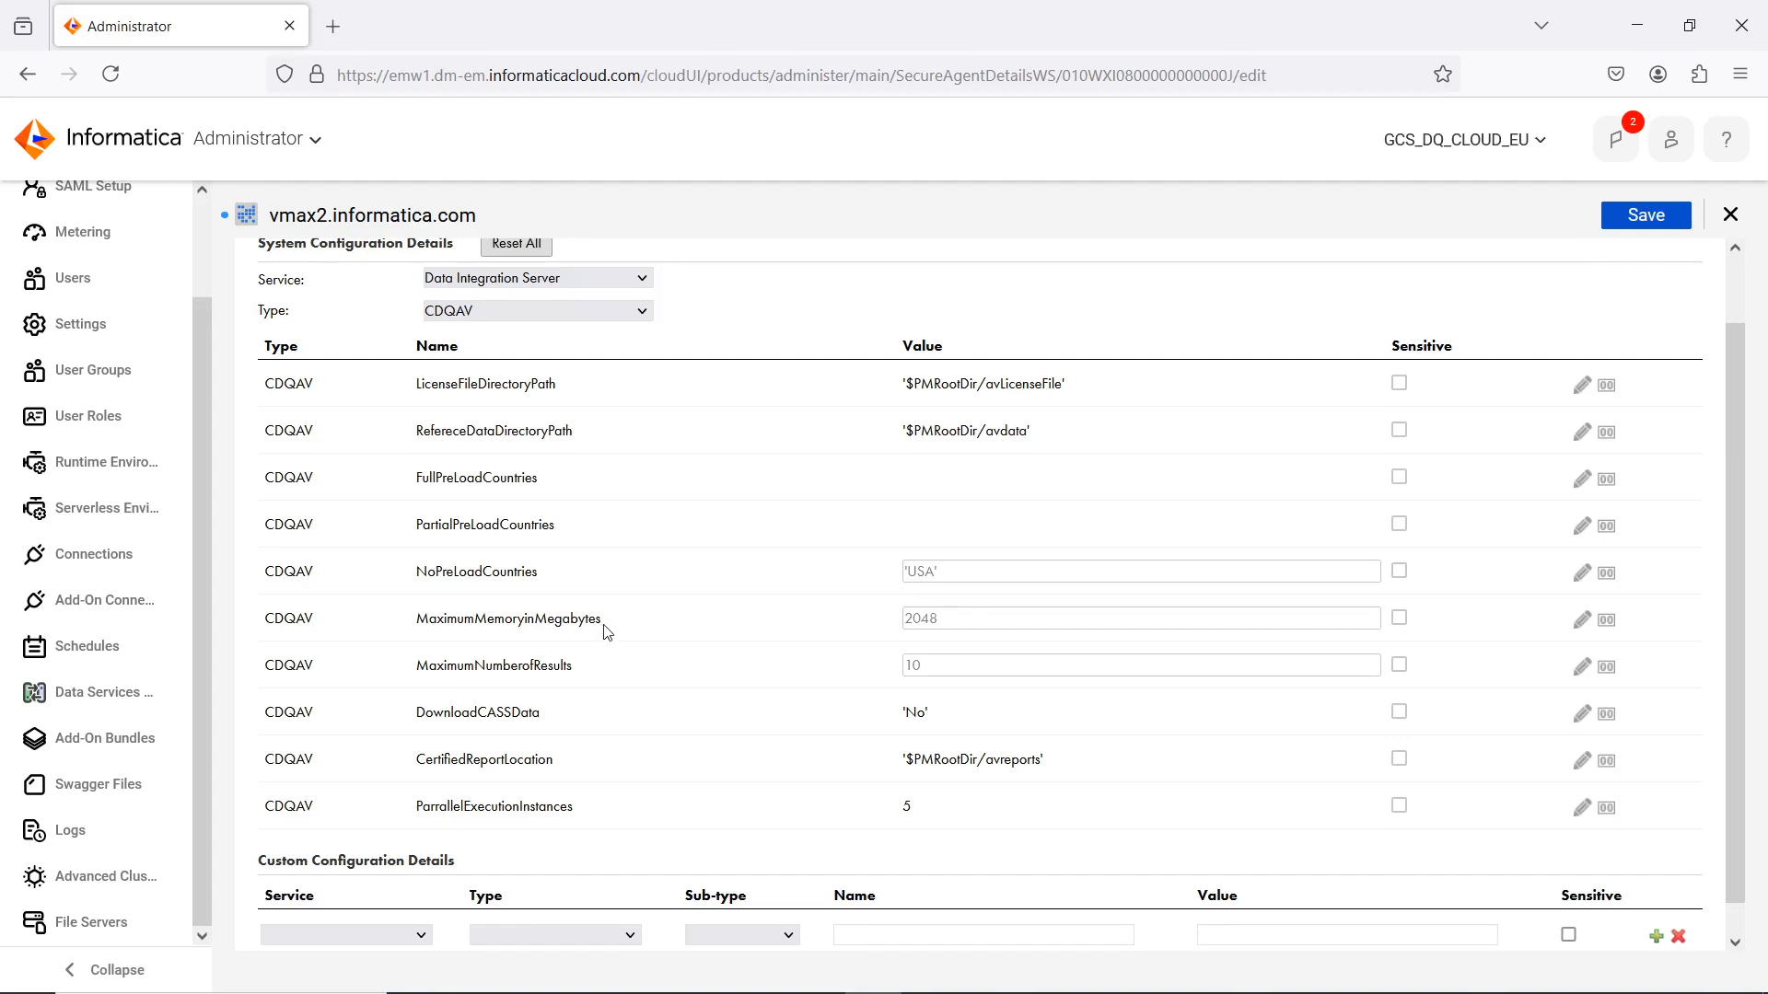
mouse_move(945, 637)
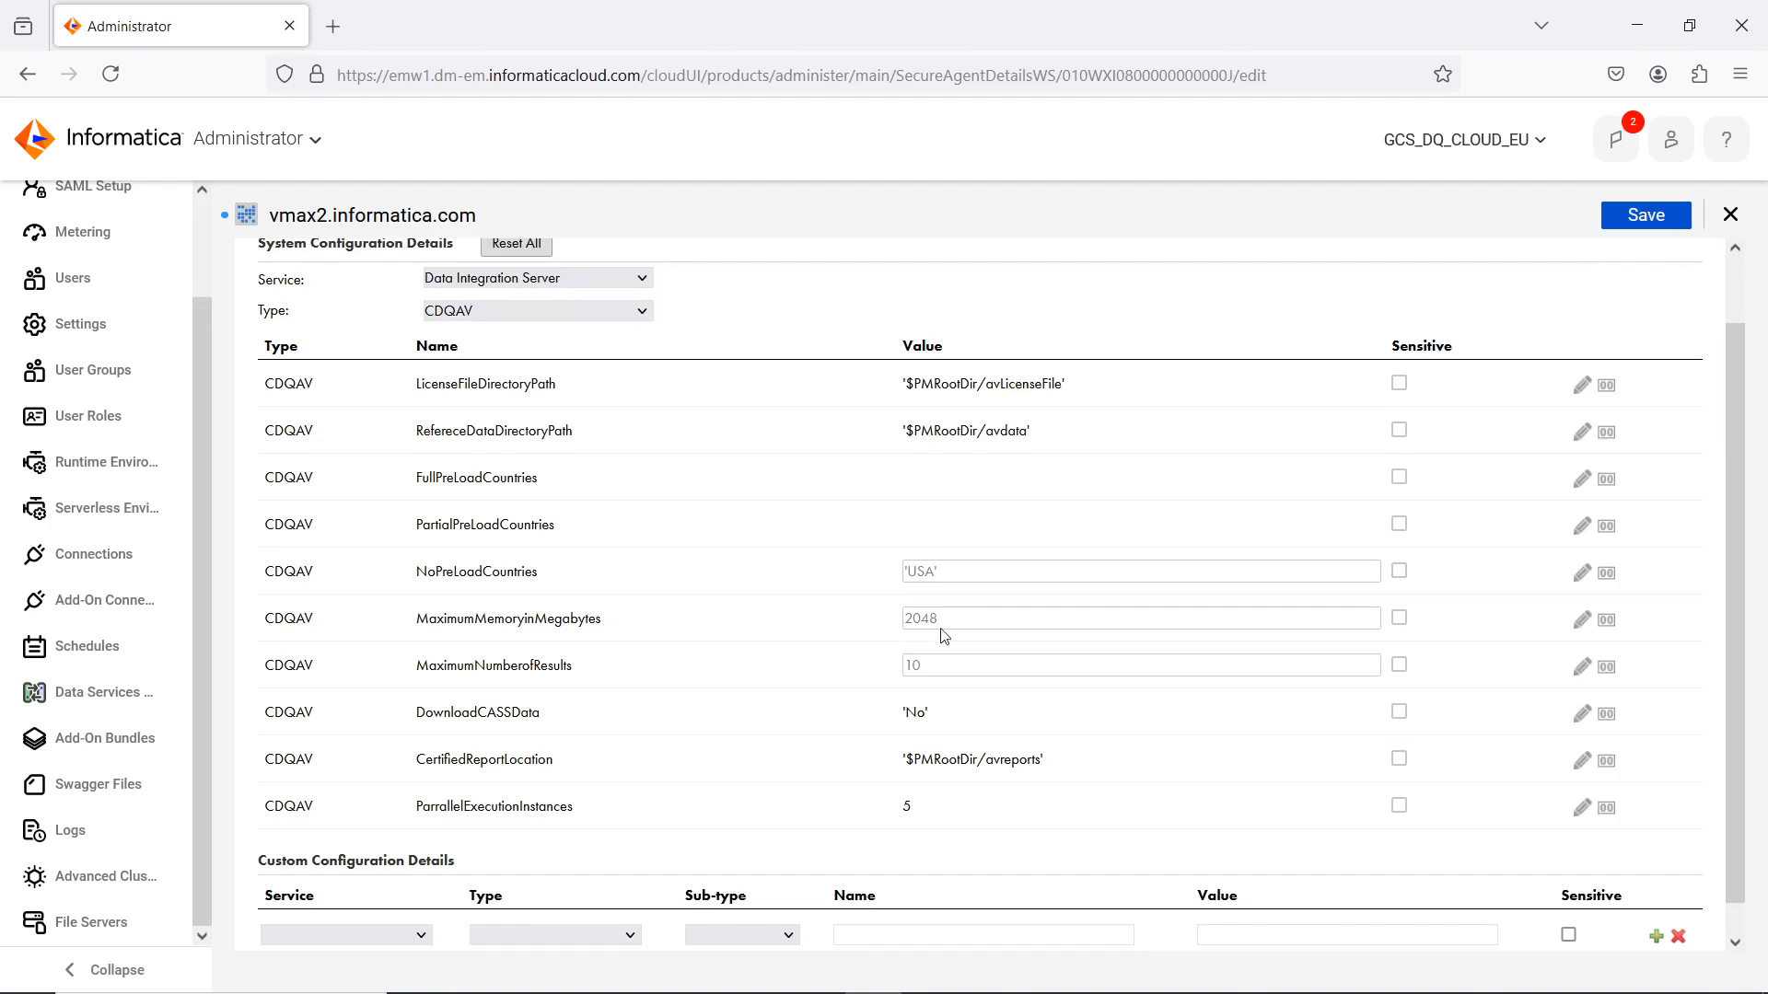
mouse_move(934, 635)
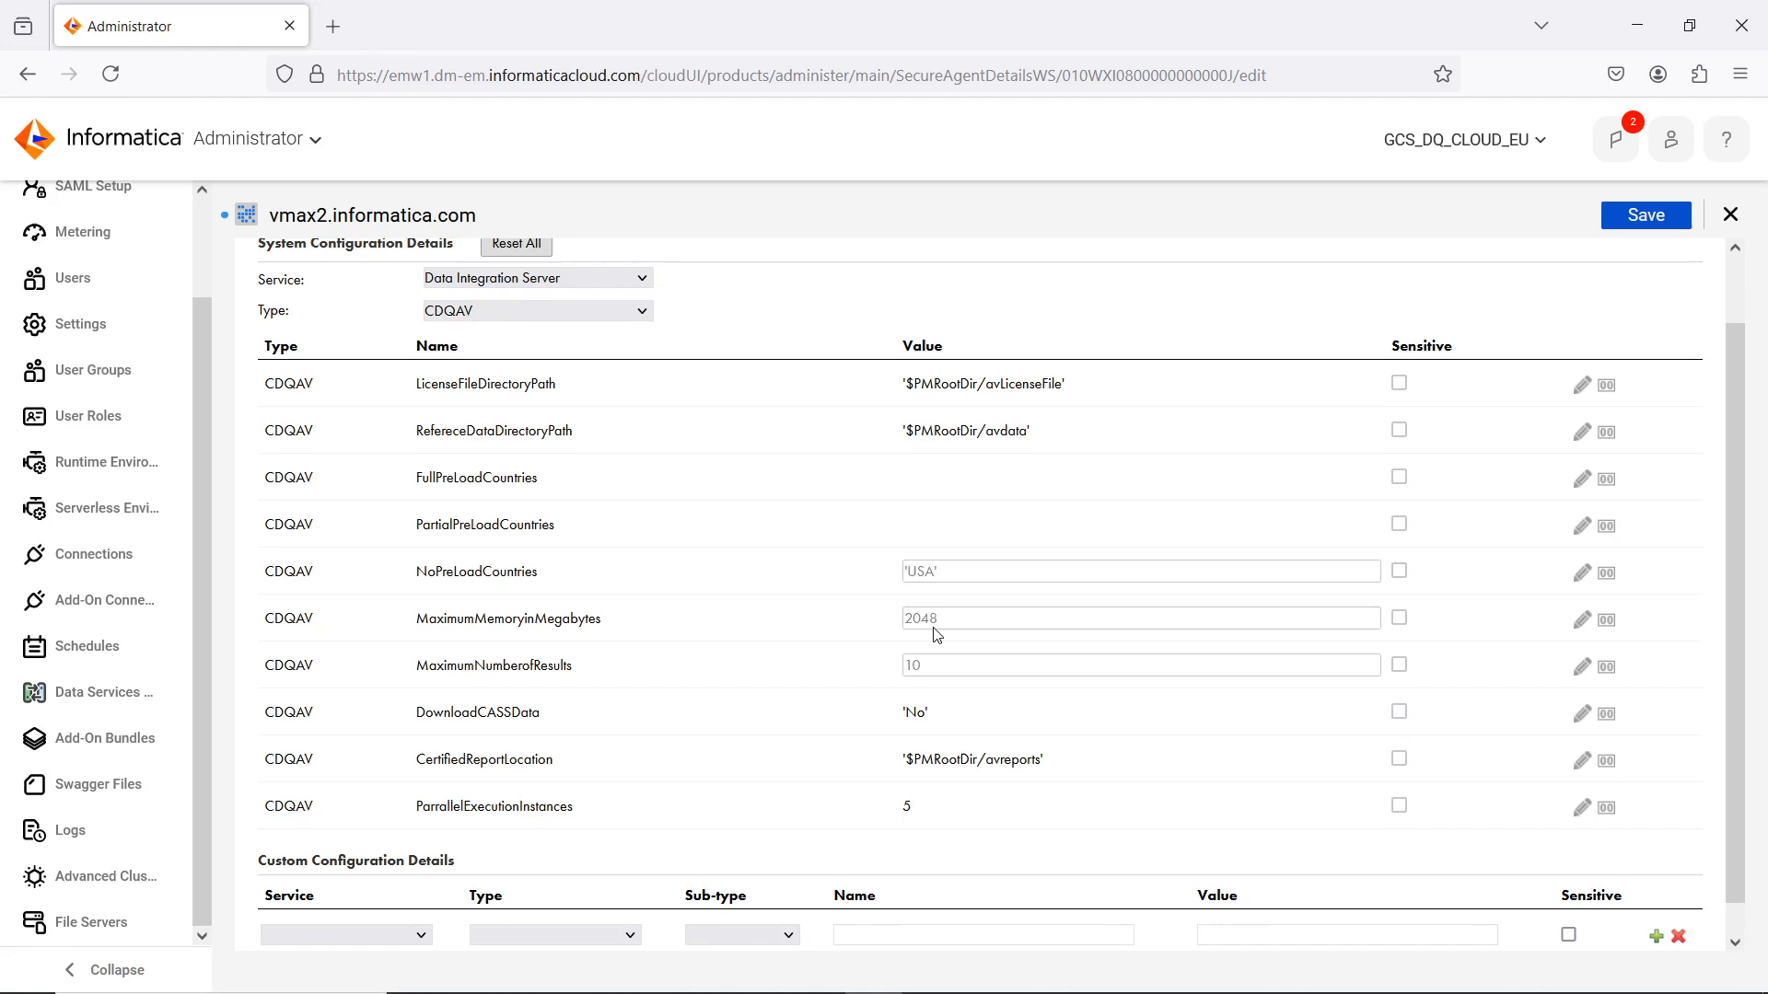
mouse_move(589, 682)
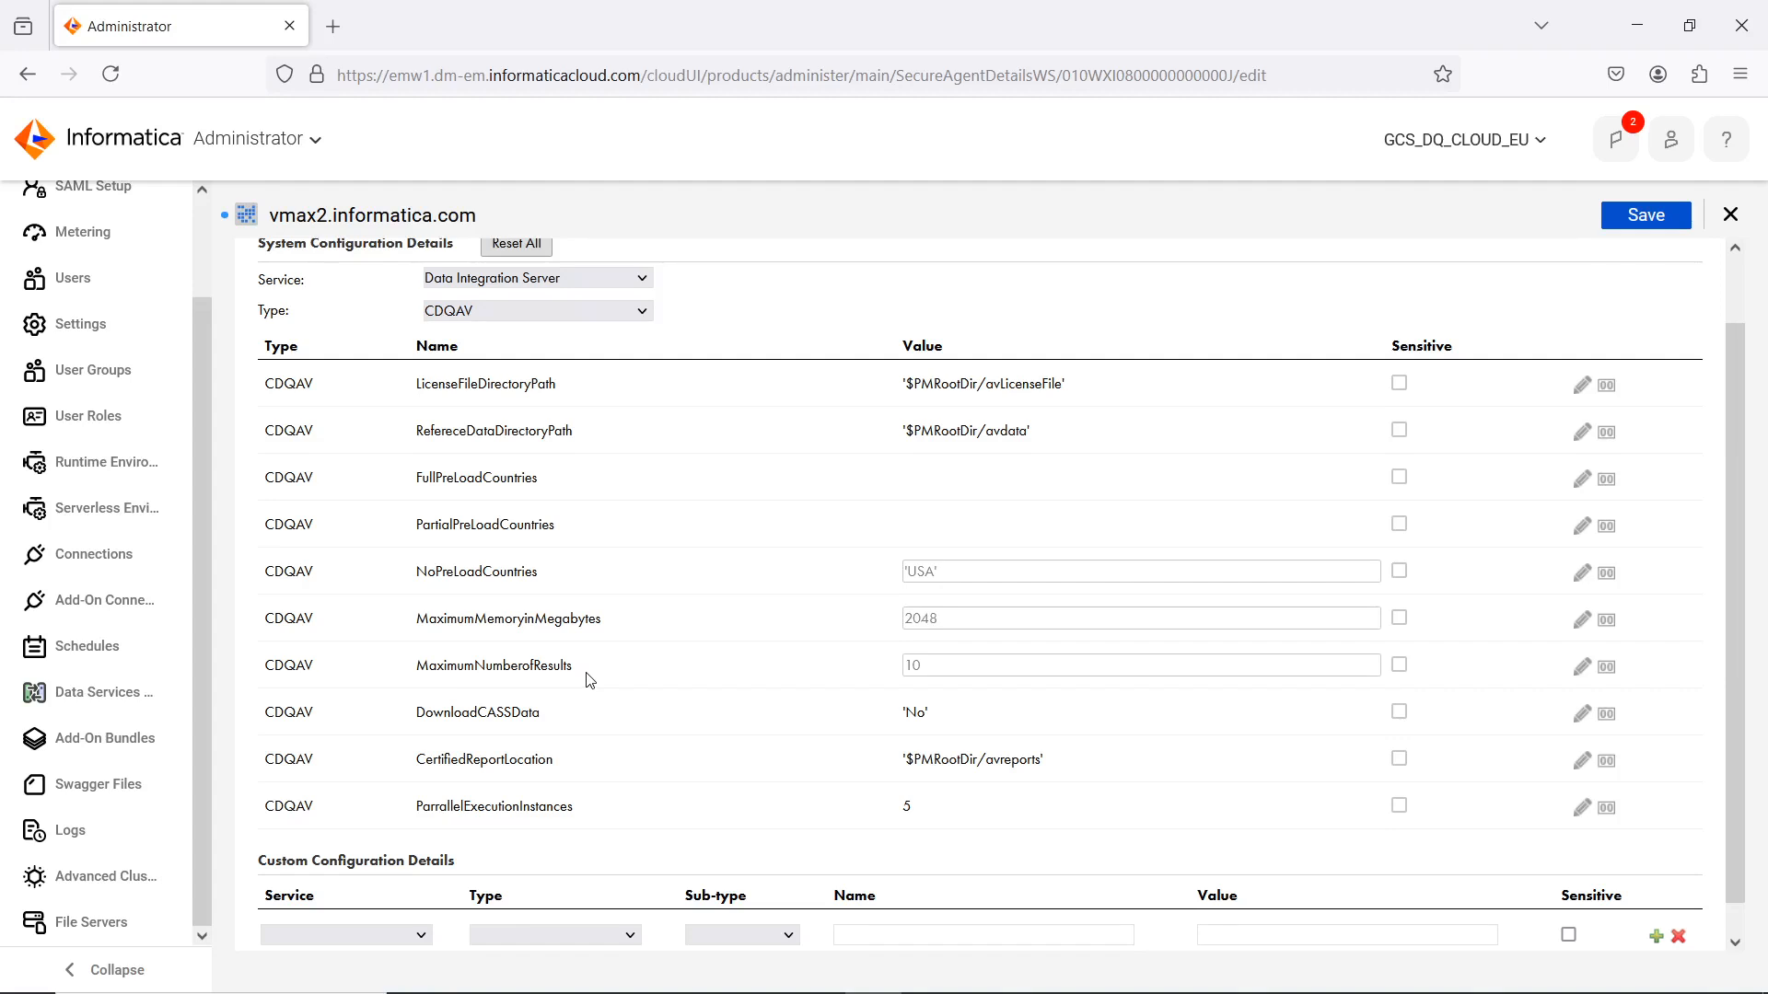
mouse_move(558, 722)
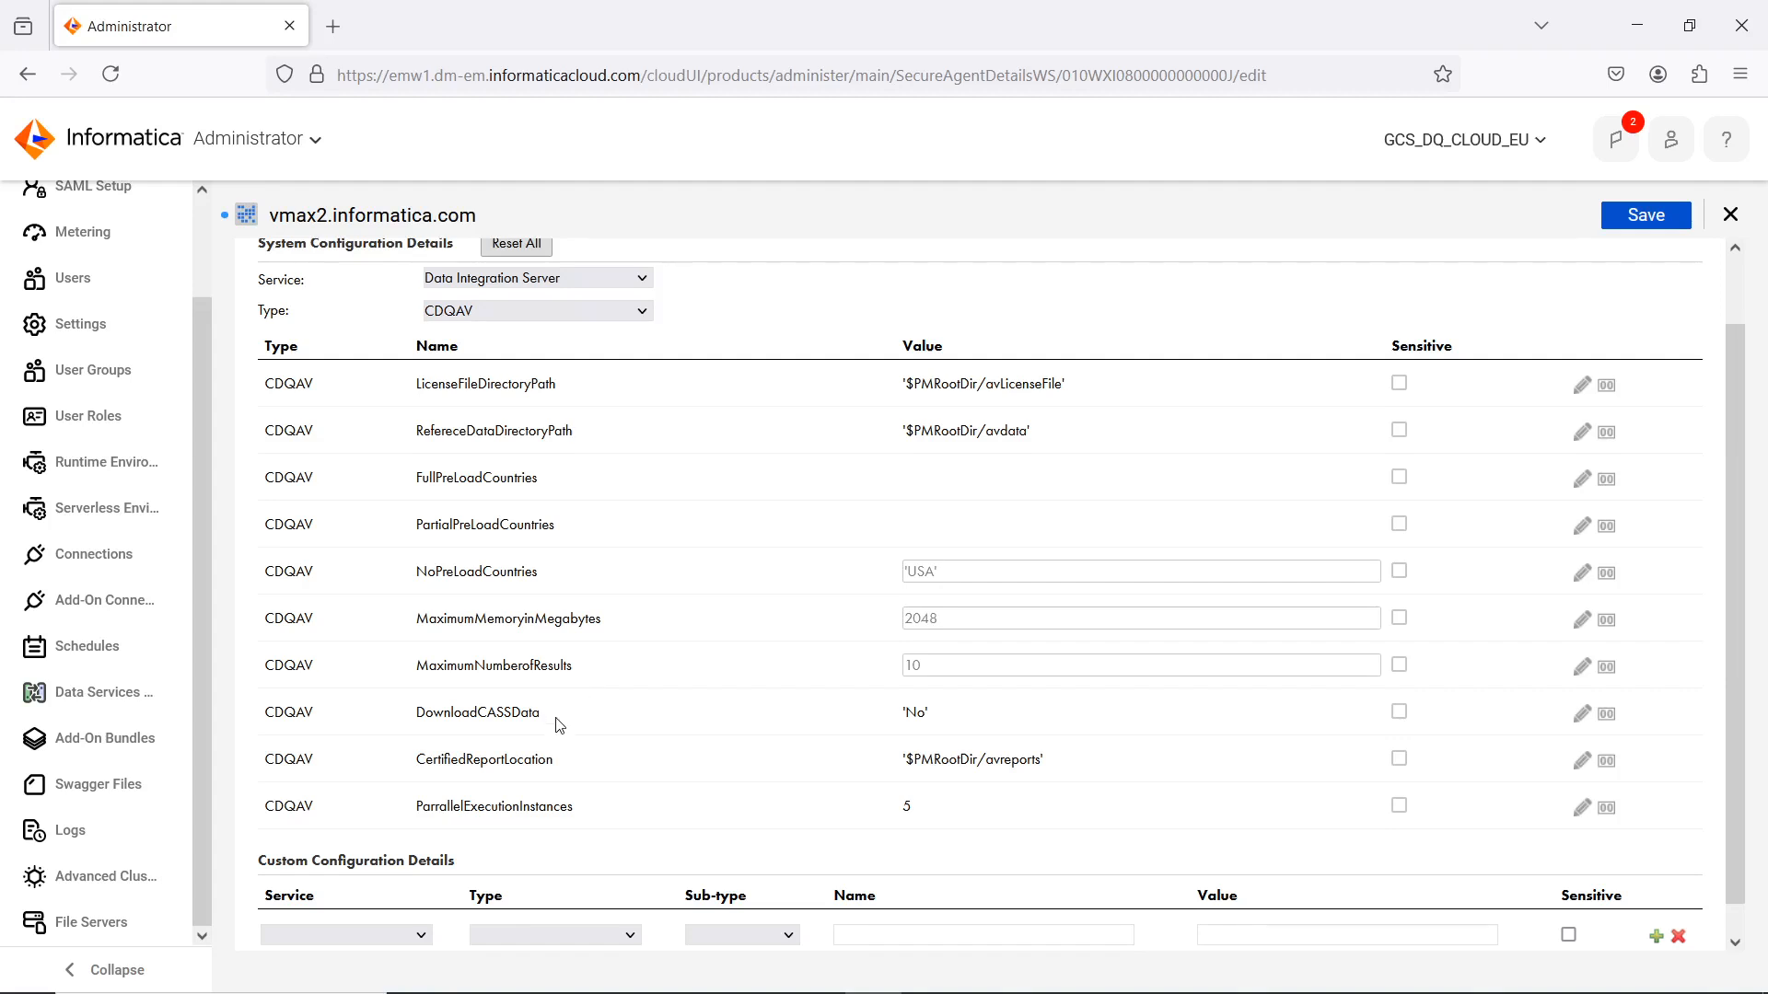
mouse_move(559, 727)
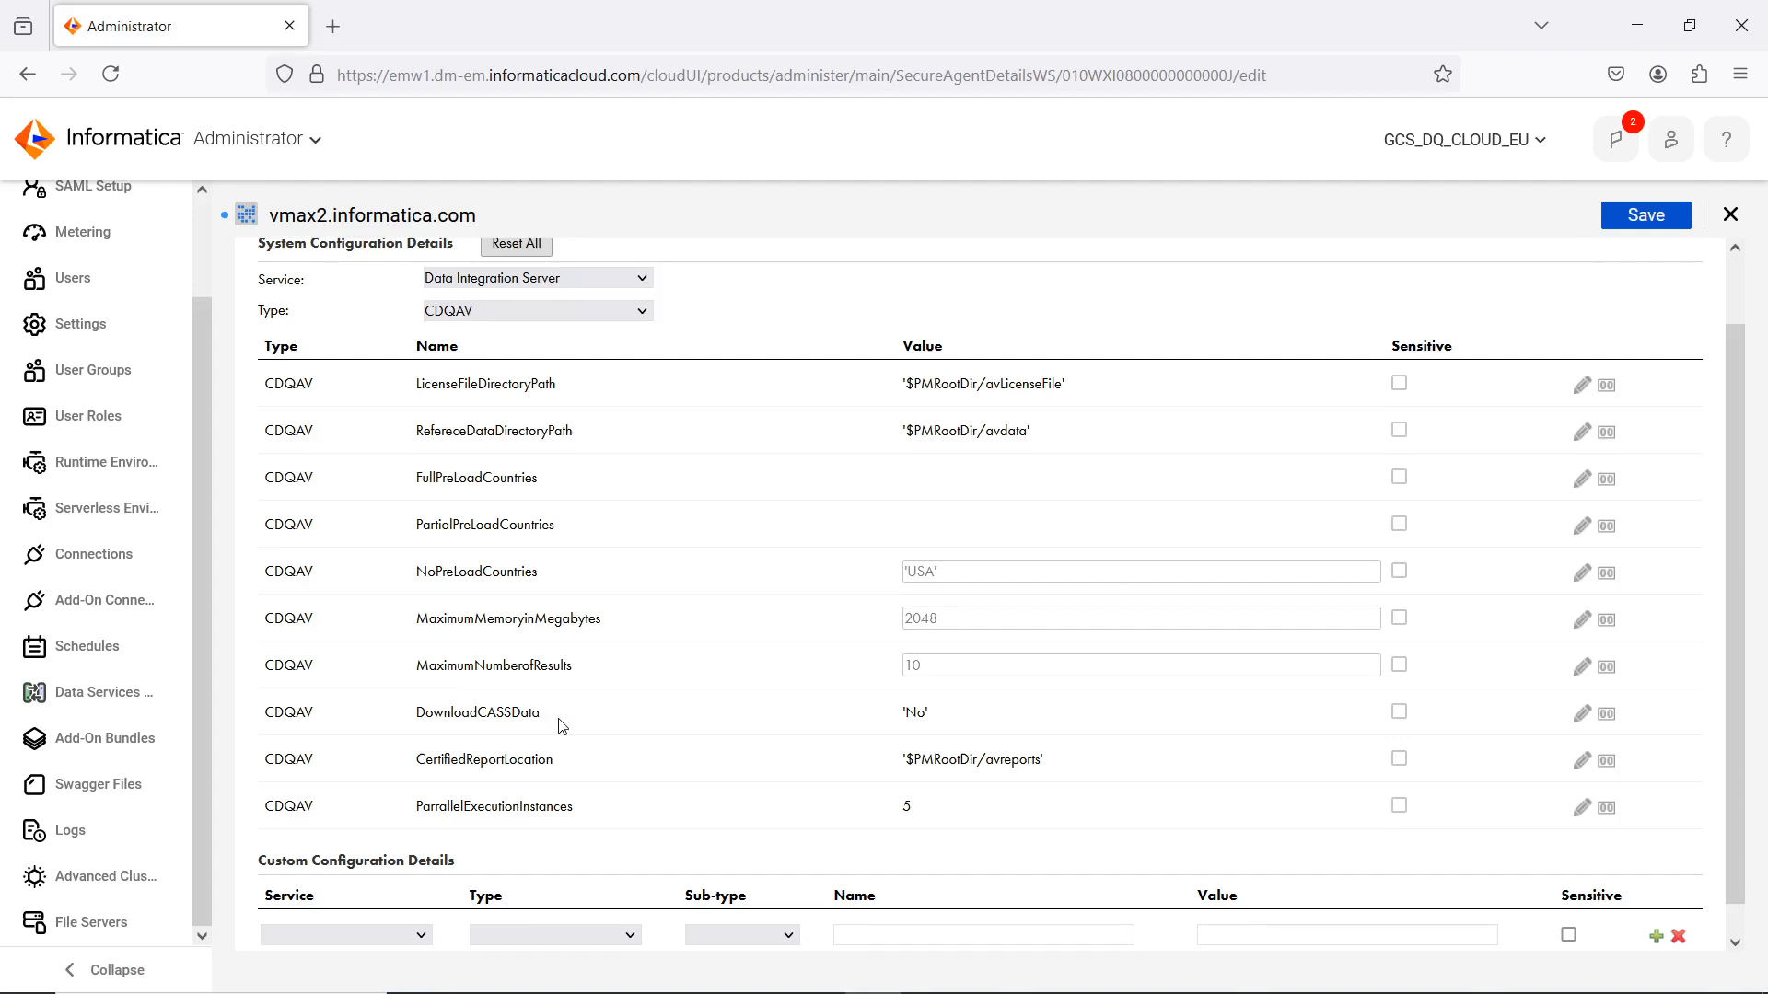
mouse_move(913, 692)
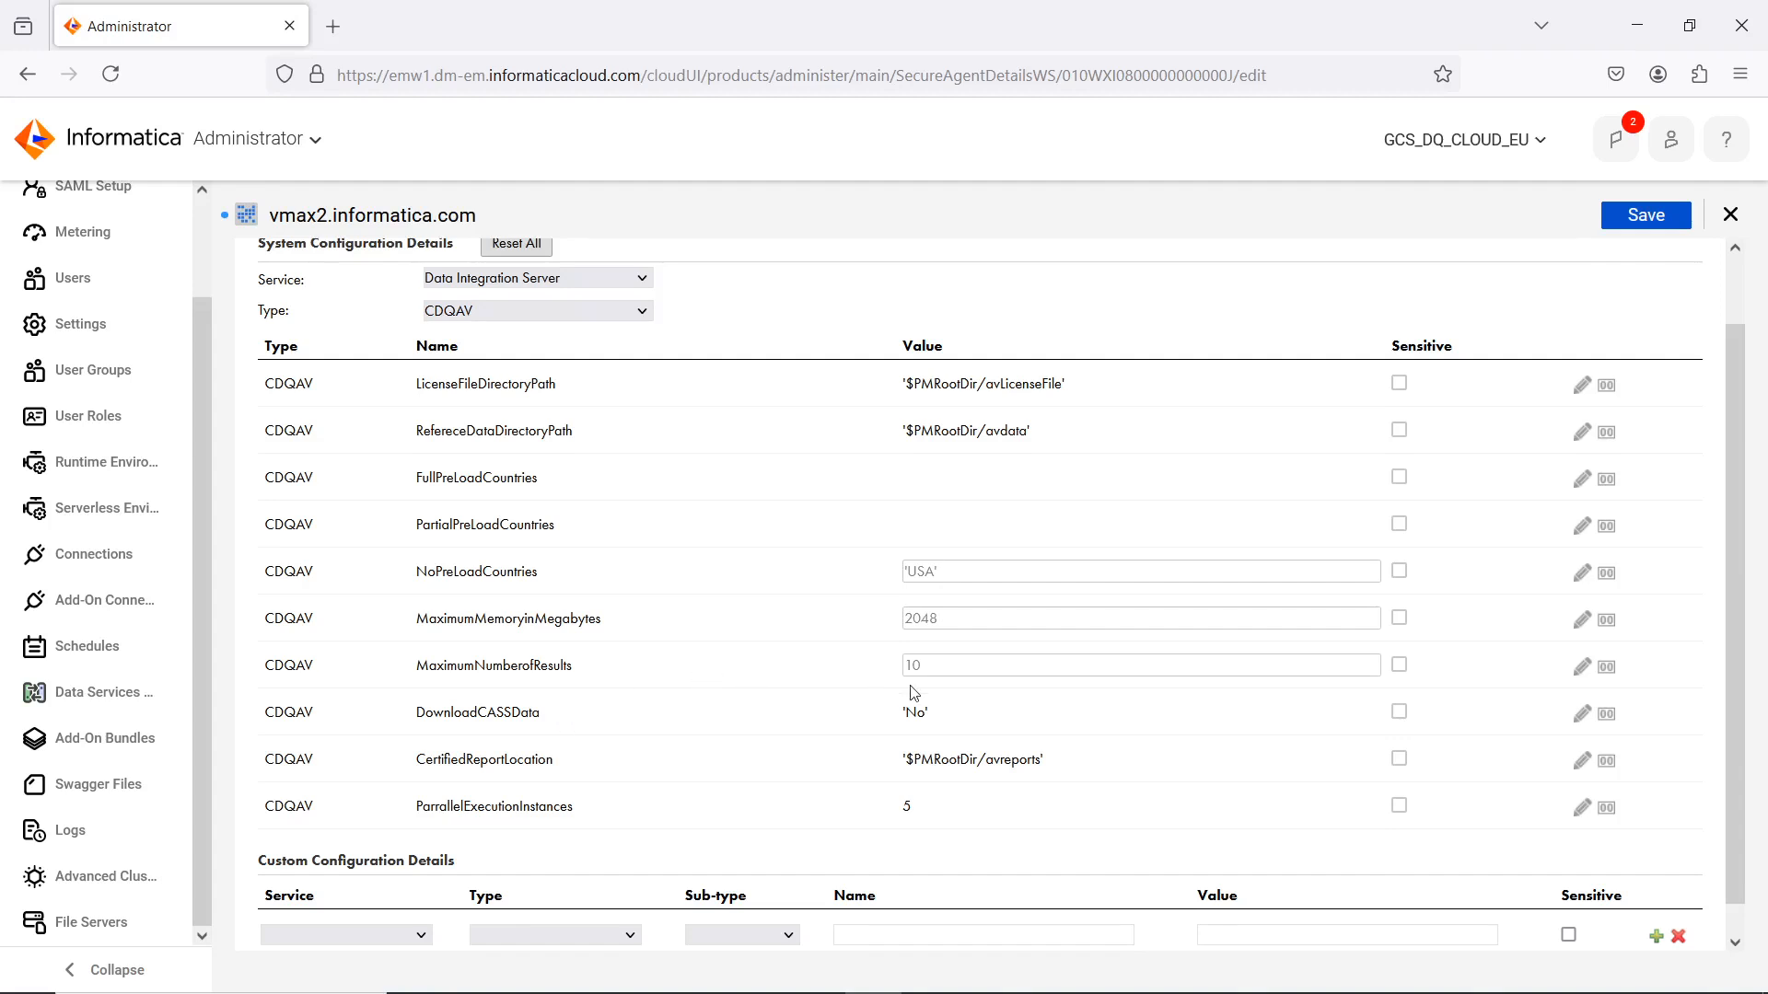
mouse_move(928, 731)
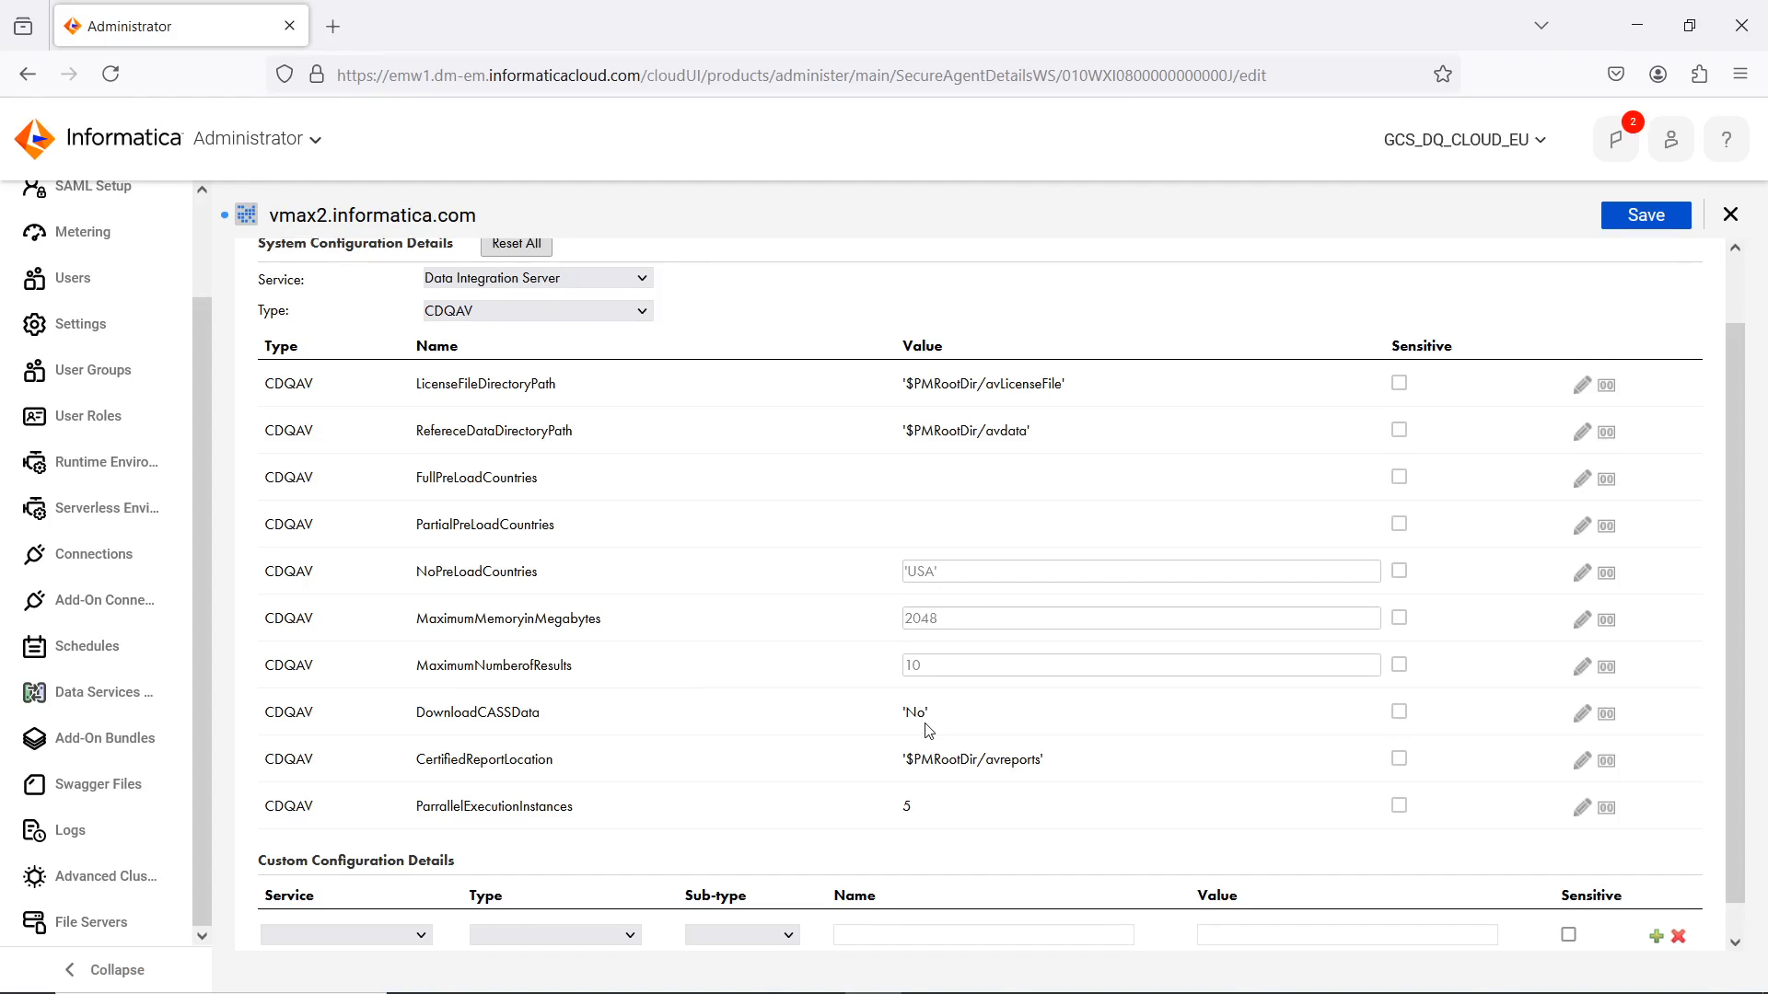
mouse_move(580, 775)
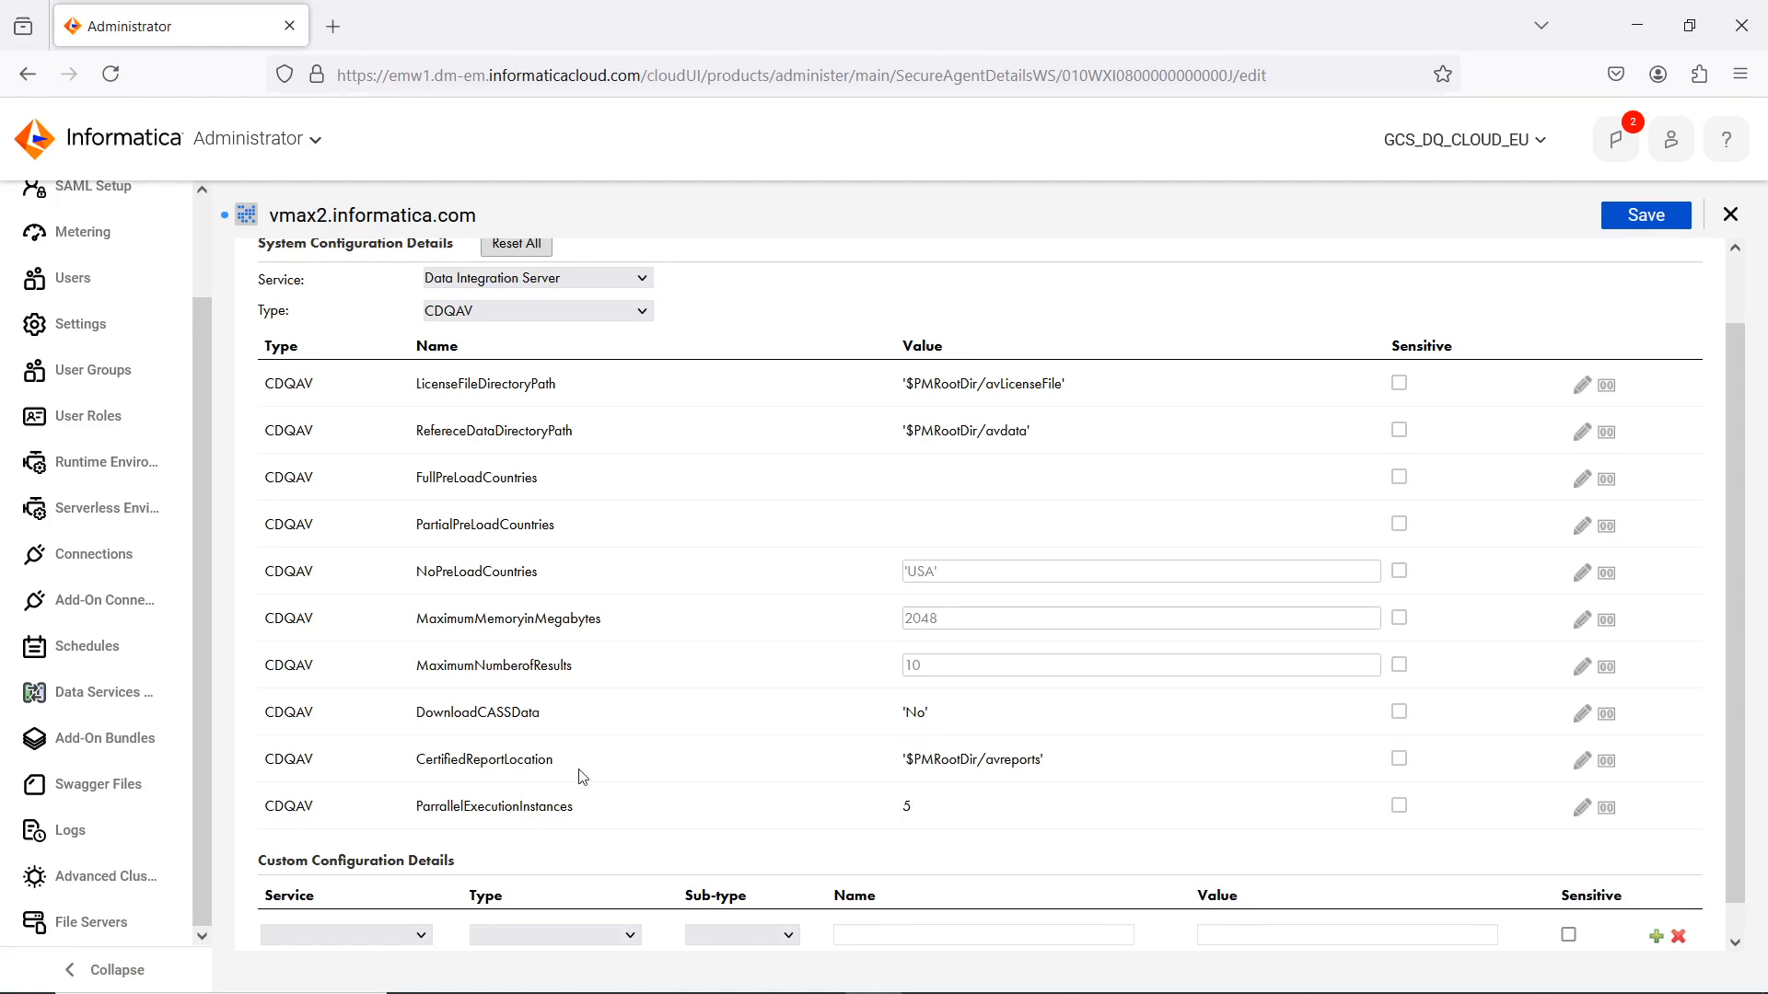
mouse_move(556, 779)
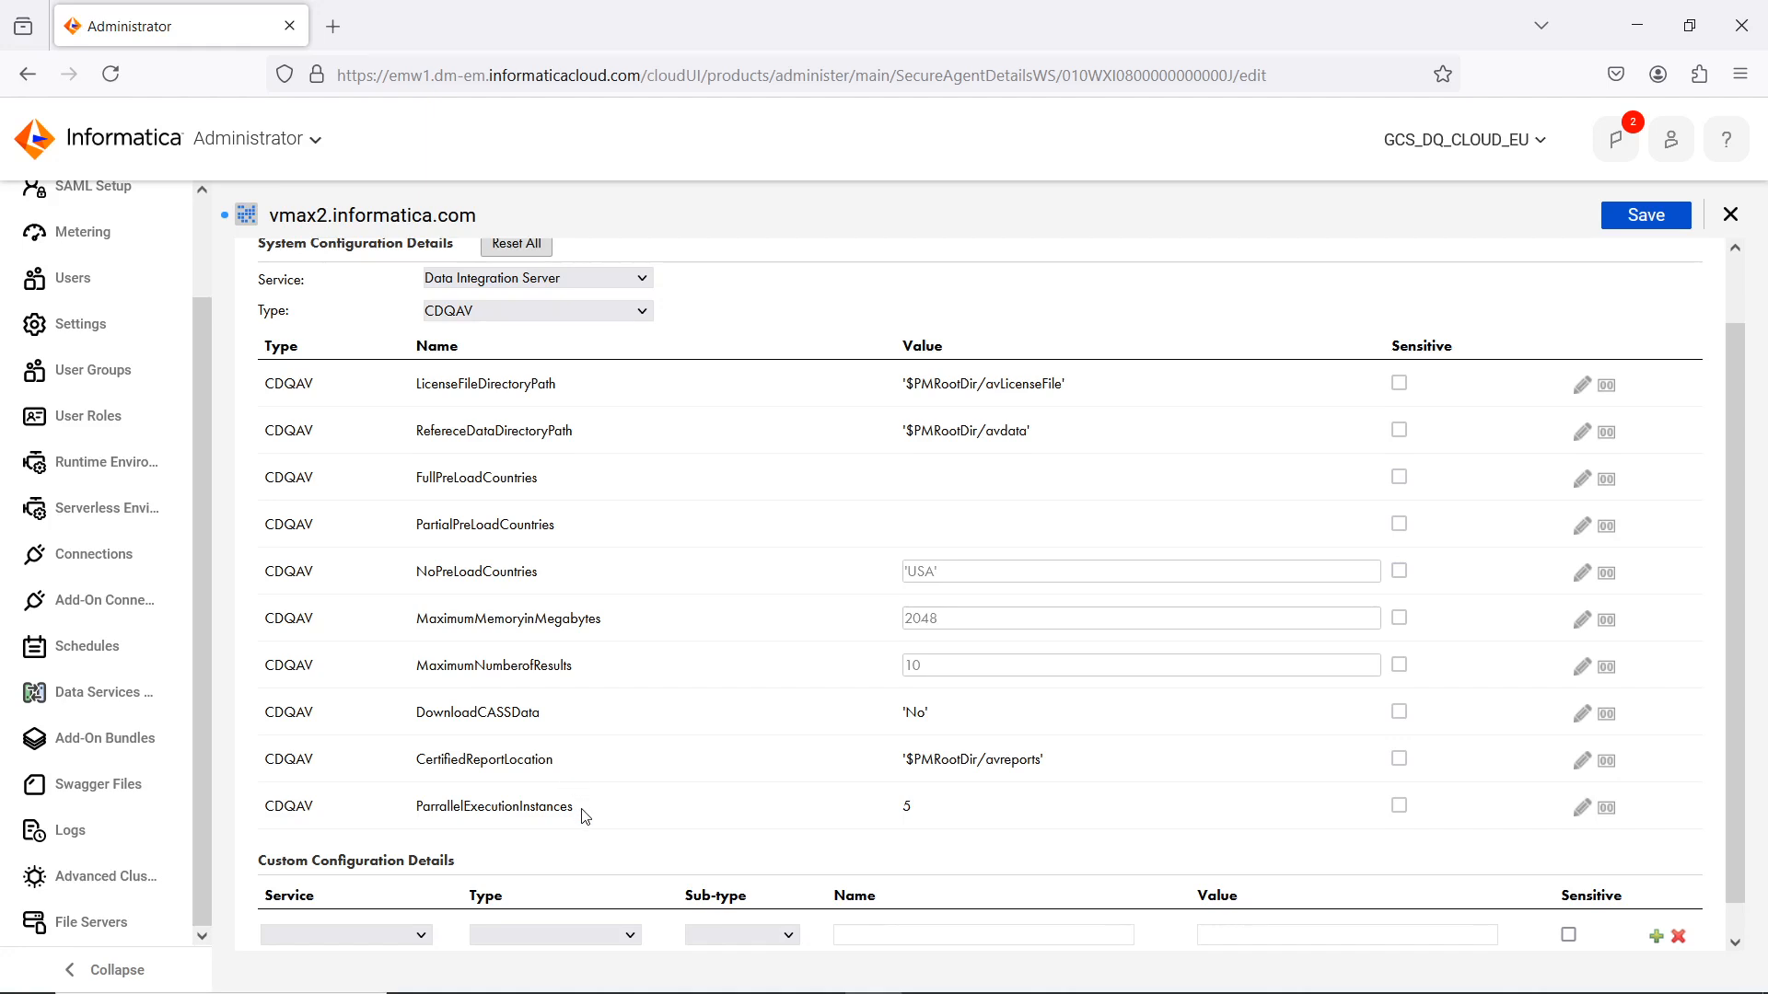
mouse_move(930, 818)
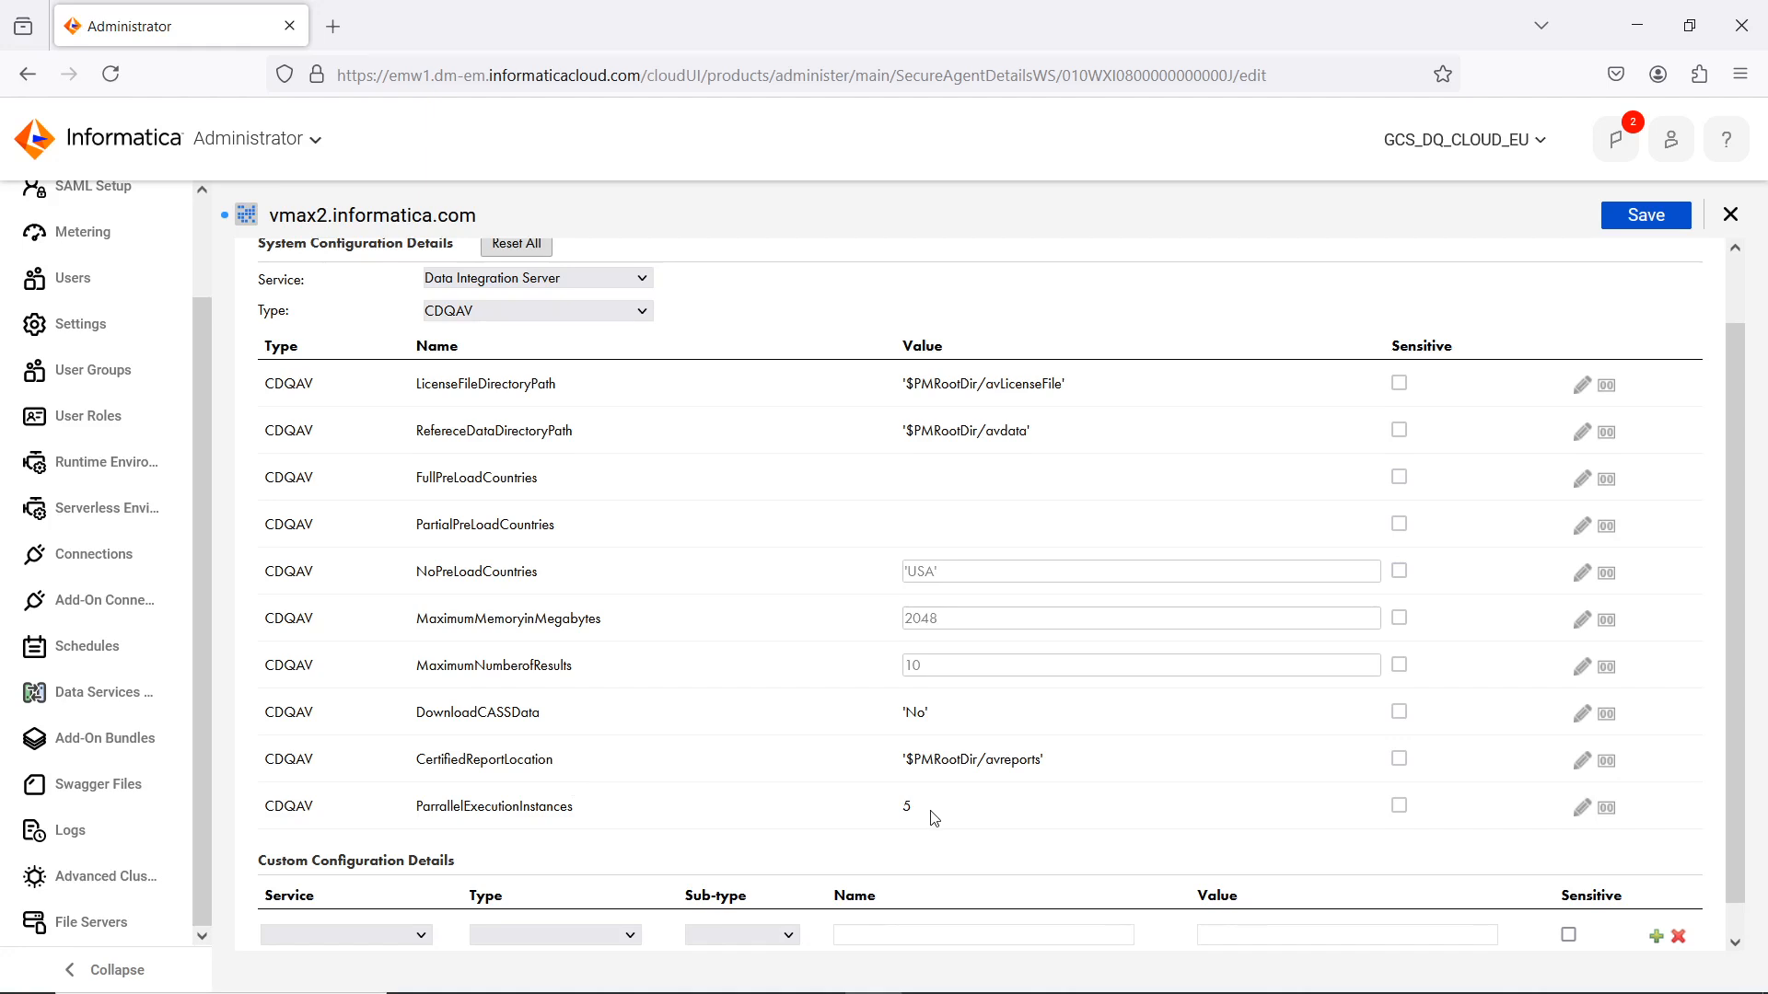